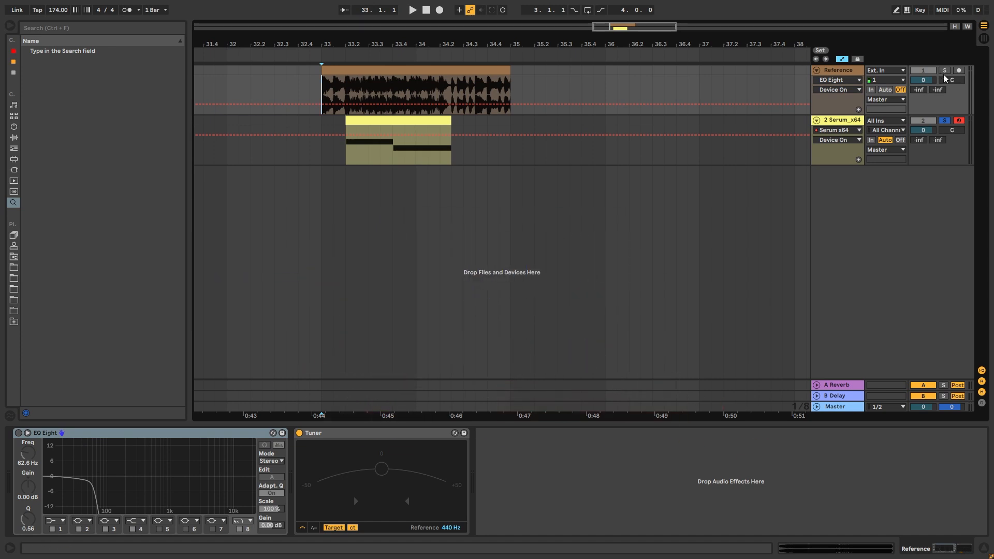
# - Show the Serum_x64 device chain on track 2 with the Bristol Bass patch
pyautogui.click(944, 70)
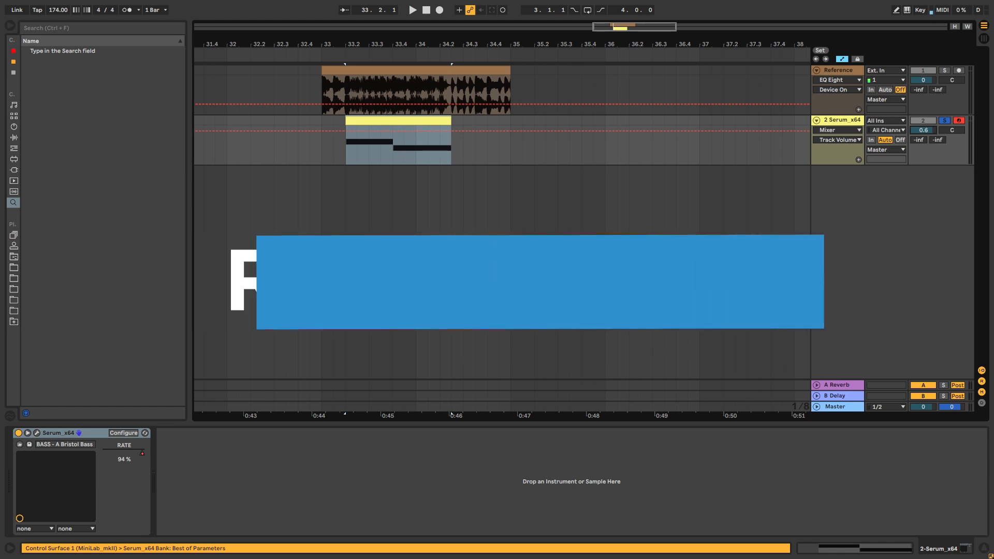
pyautogui.click(411, 9)
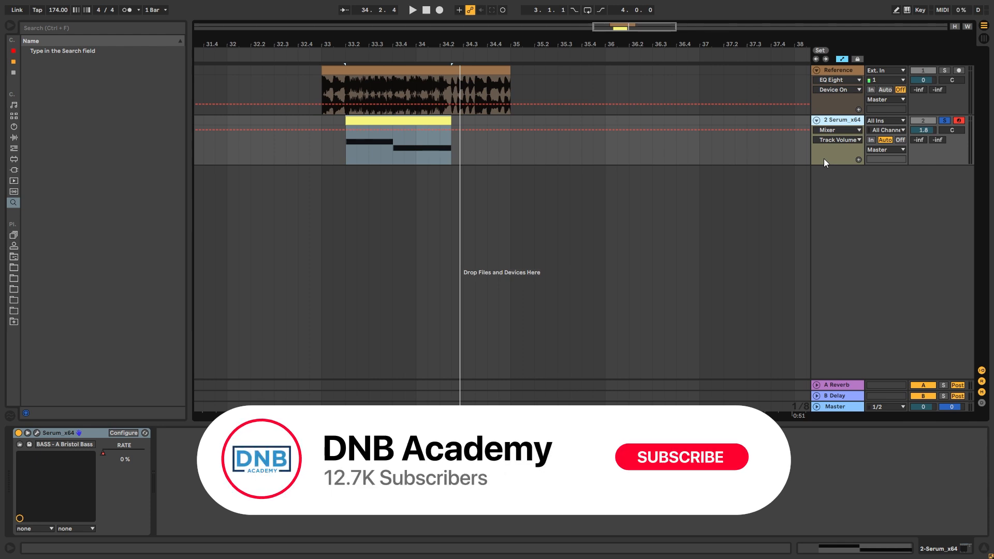
pyautogui.click(680, 456)
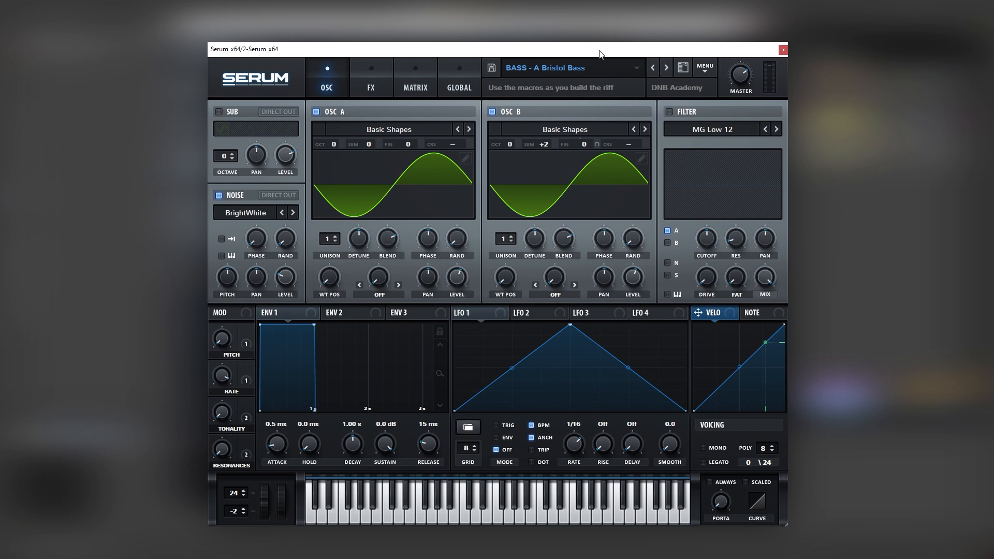
pyautogui.moveTo(605, 53)
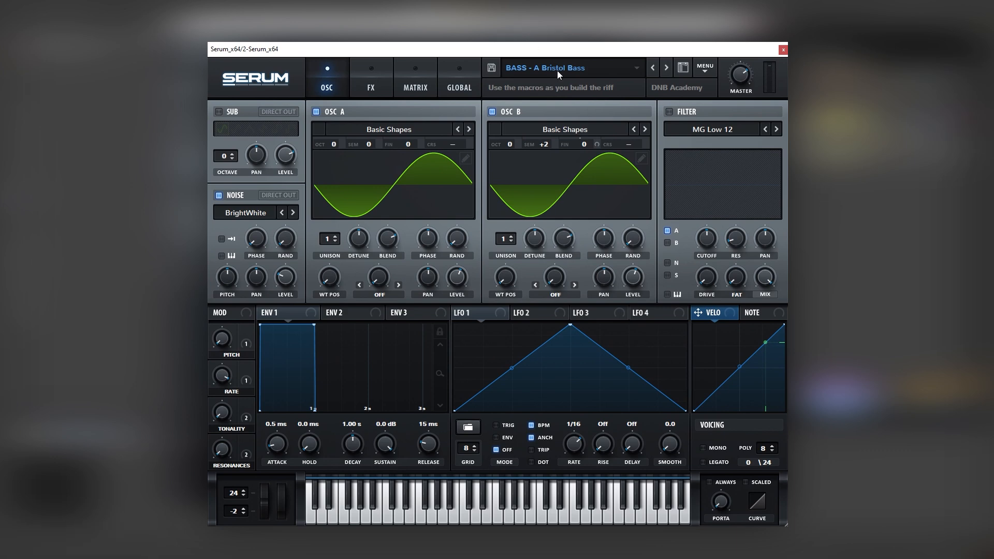
pyautogui.moveTo(659, 78)
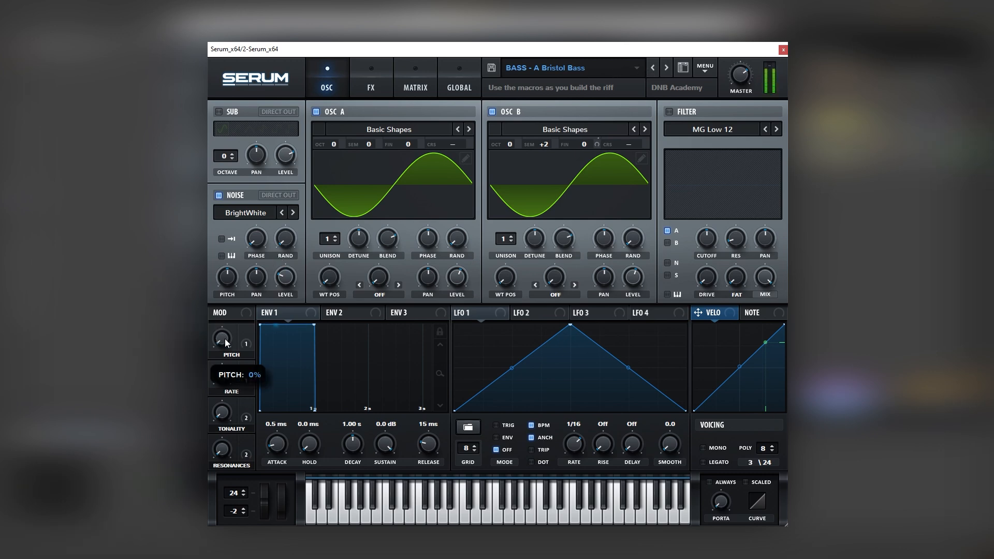
pyautogui.moveTo(221, 337); pyautogui.dragTo(222, 334)
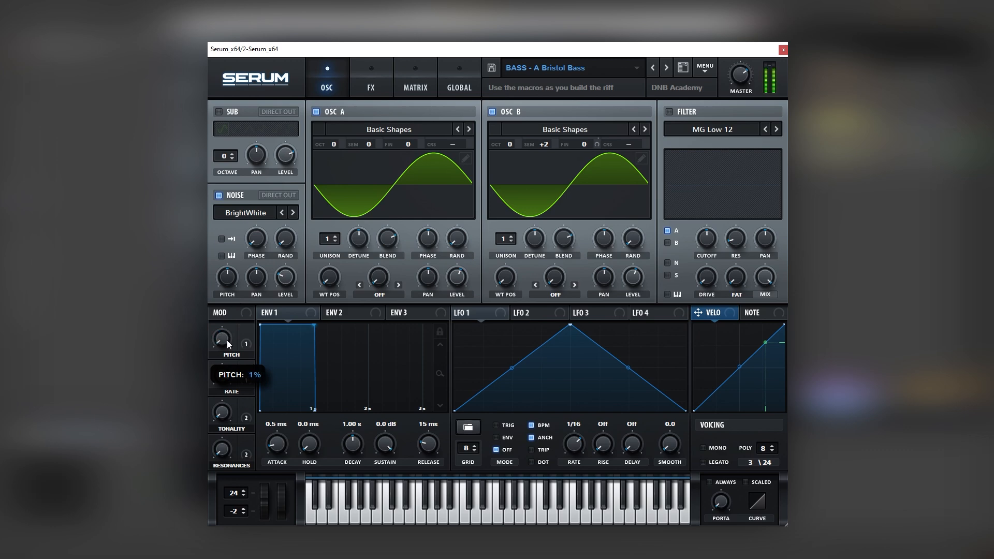
pyautogui.moveTo(222, 374)
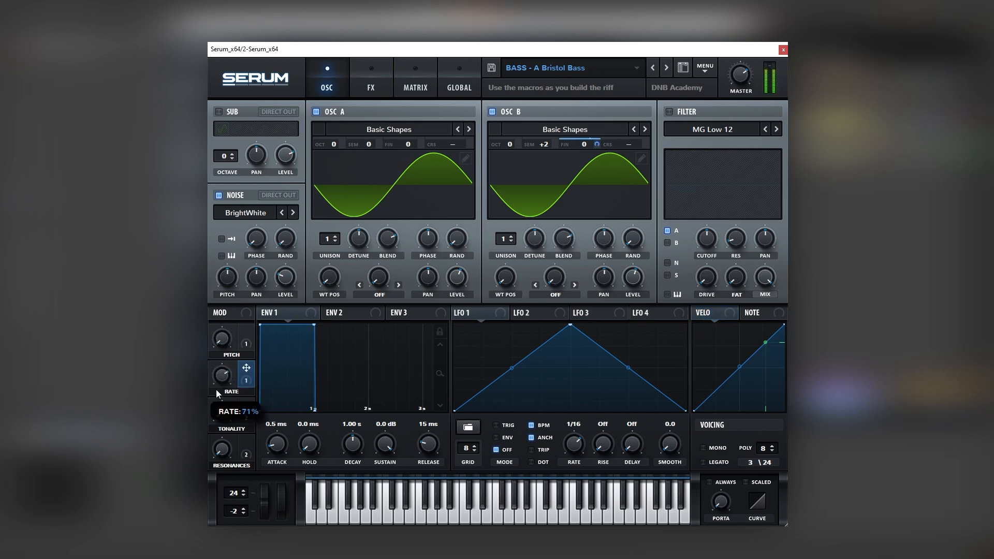
pyautogui.moveTo(222, 374); pyautogui.dragTo(222, 405)
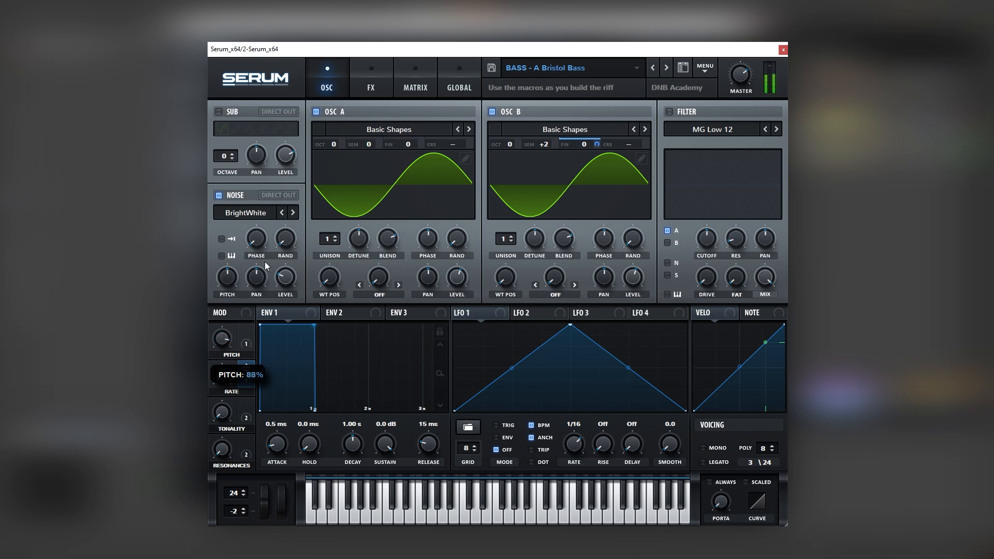
pyautogui.moveTo(221, 338); pyautogui.dragTo(247, 341)
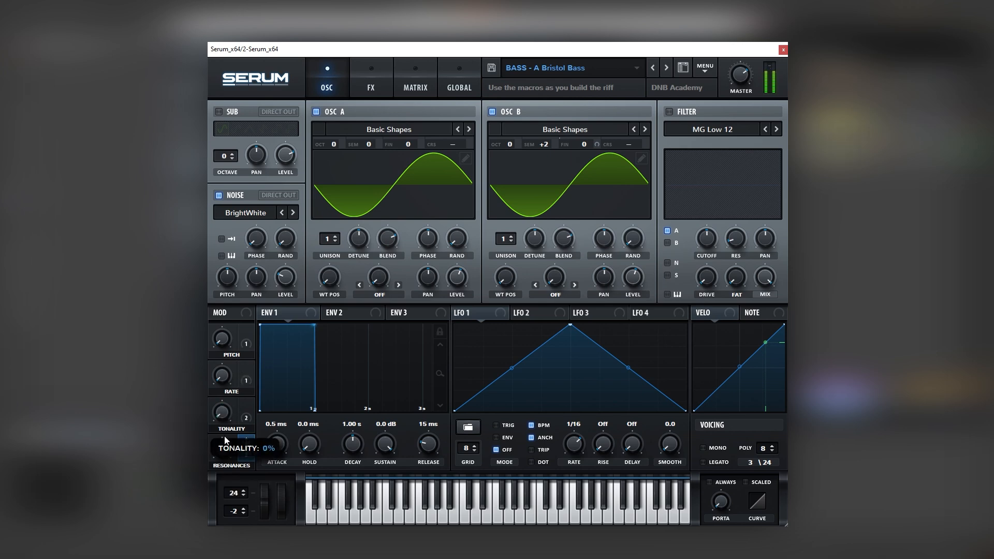
pyautogui.click(370, 72)
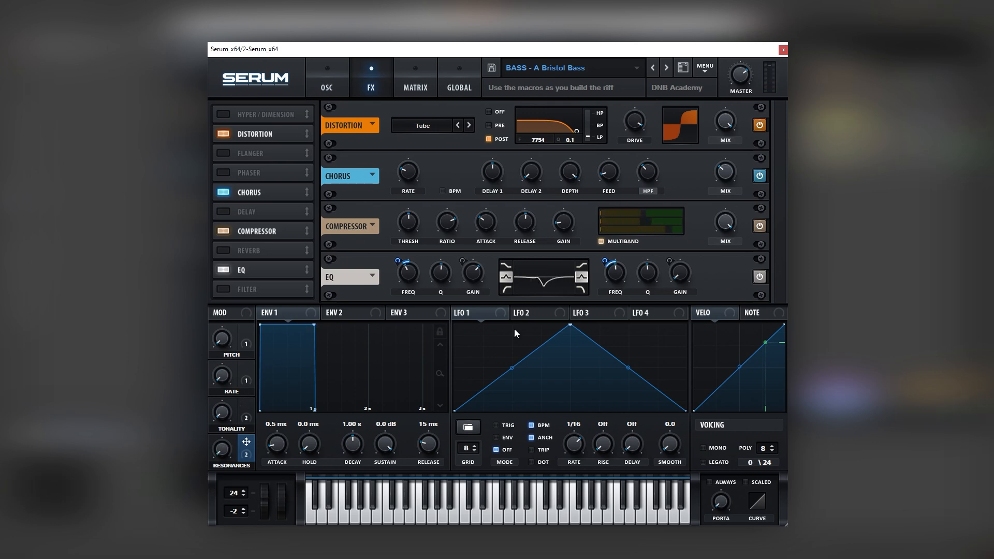
pyautogui.click(326, 78)
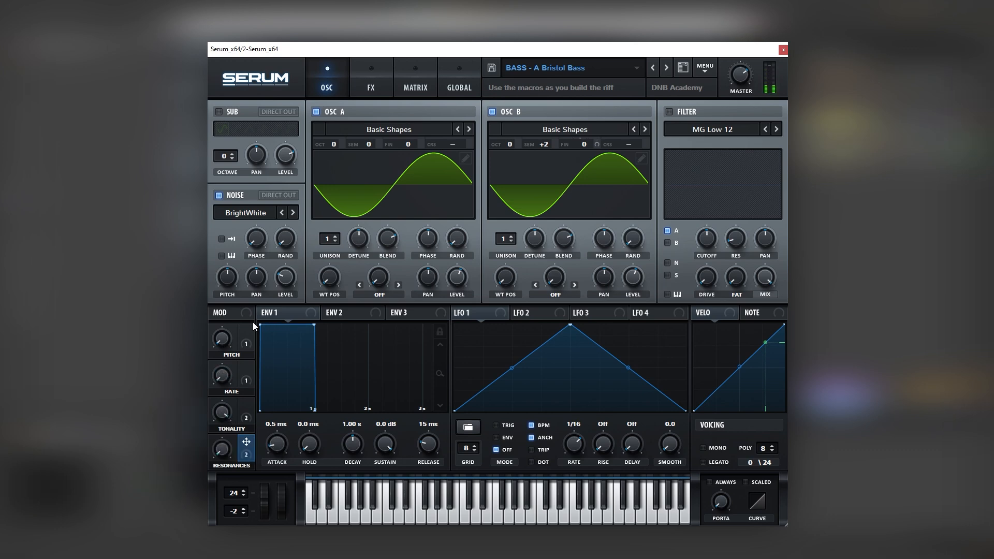
pyautogui.moveTo(620, 209)
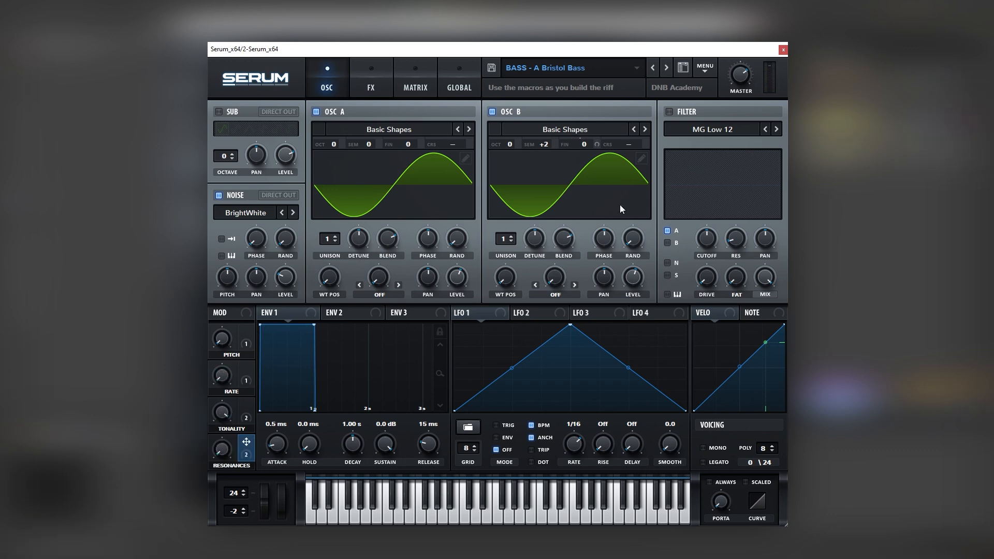
pyautogui.moveTo(585, 367)
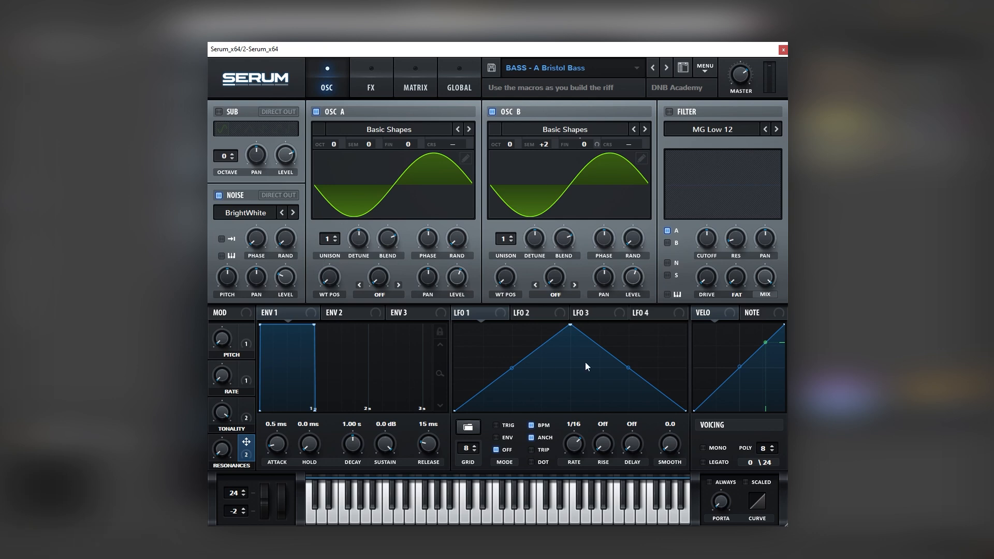
# - Load BASS - Cat Purr, sweep its Variations and Purr Speed macros, and view LFO 2
pyautogui.click(665, 69)
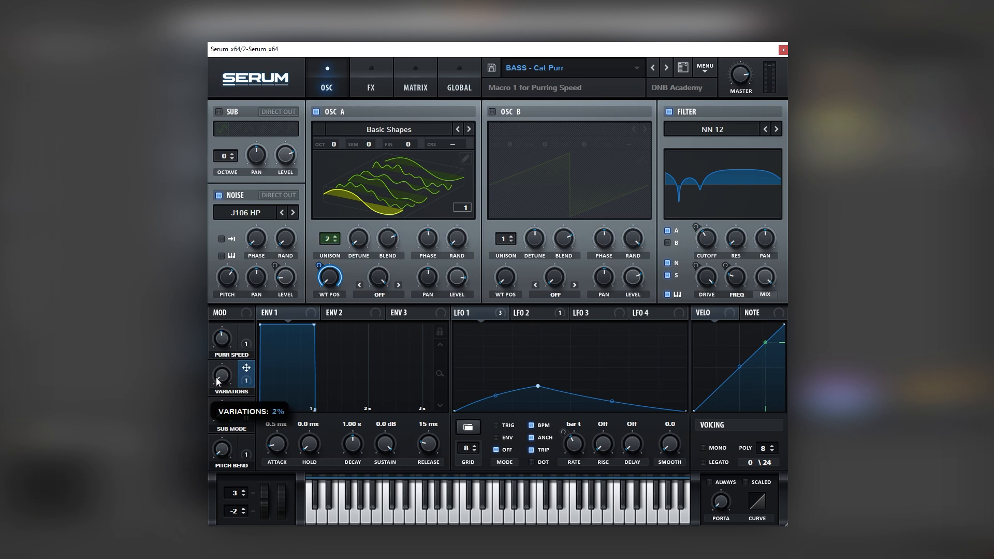
pyautogui.moveTo(222, 375); pyautogui.dragTo(222, 355)
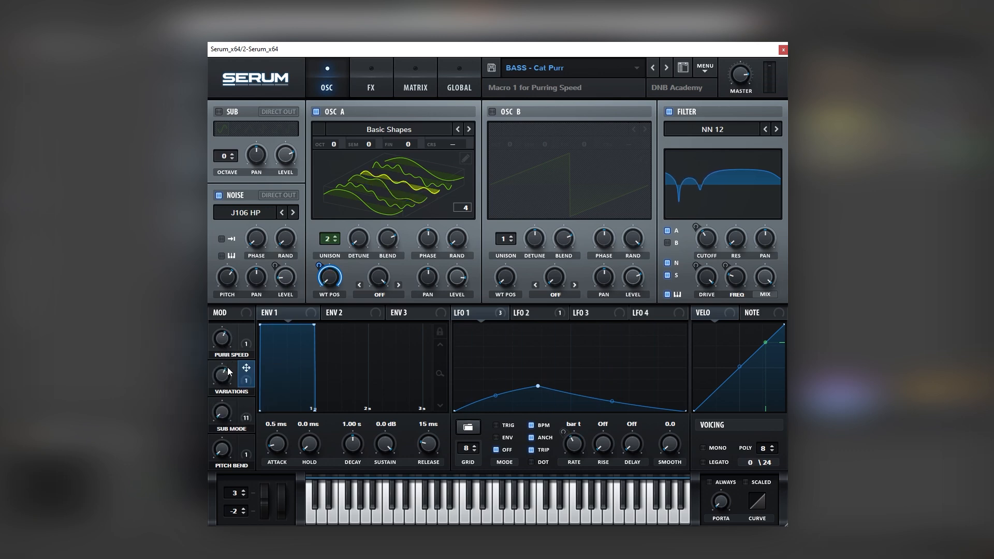
pyautogui.moveTo(222, 374); pyautogui.dragTo(222, 355)
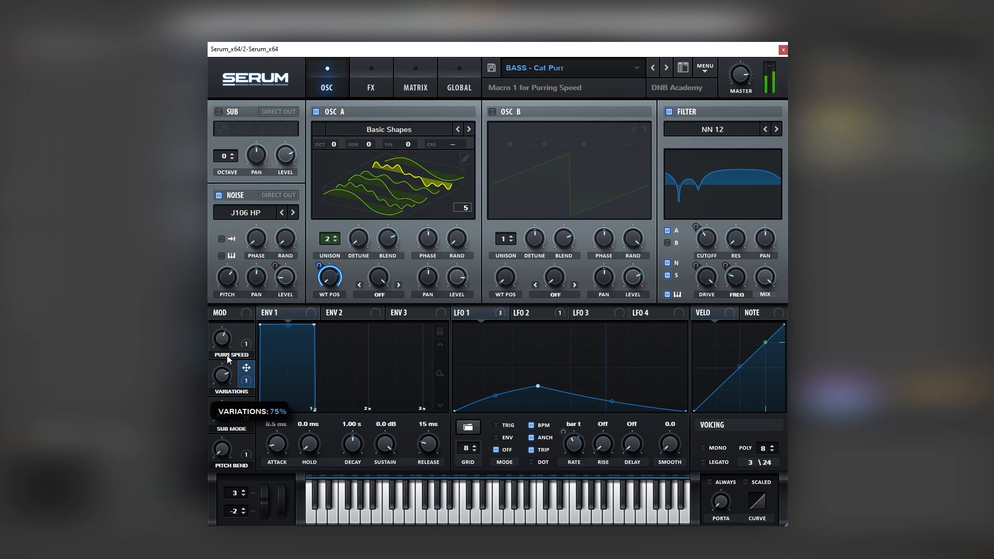
pyautogui.moveTo(222, 374); pyautogui.dragTo(222, 393)
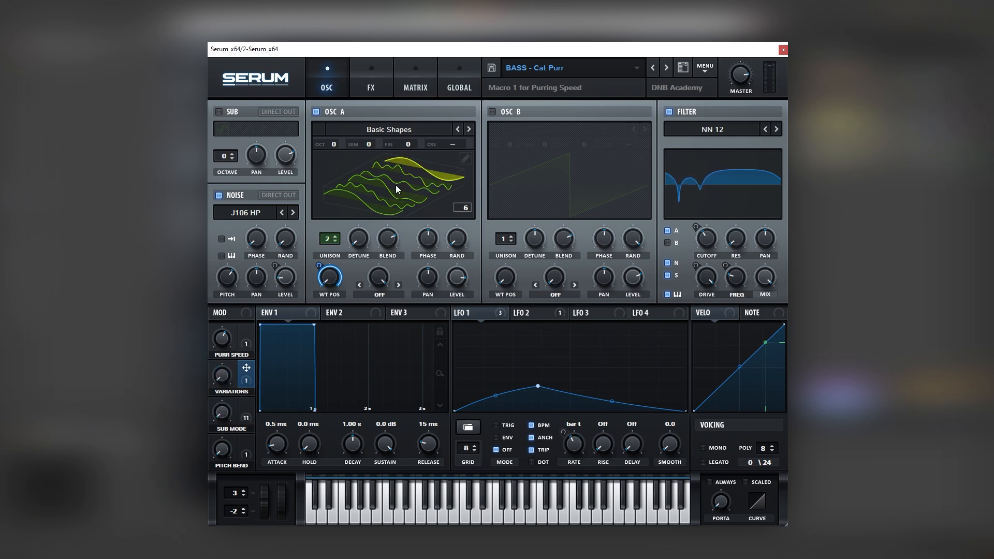
pyautogui.moveTo(326, 374)
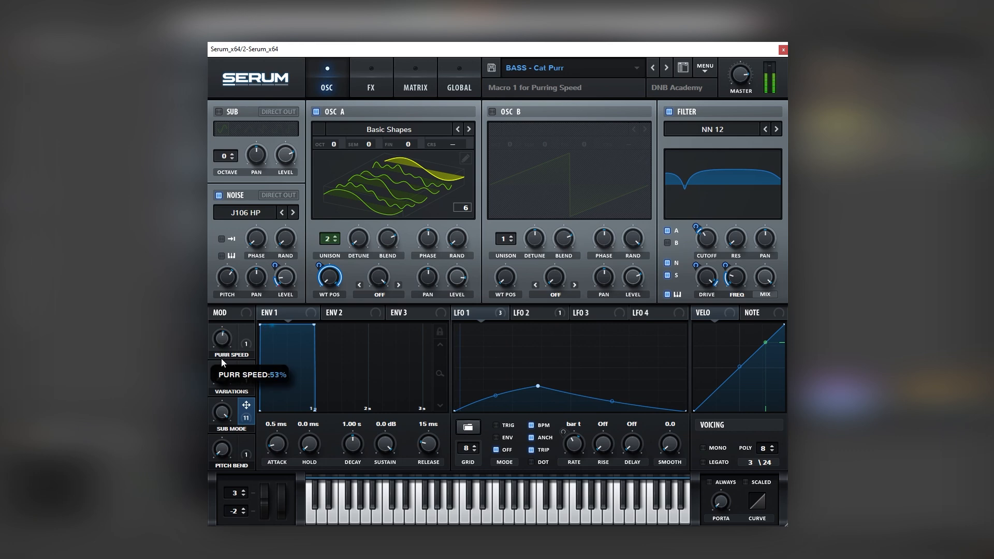
pyautogui.moveTo(522, 276)
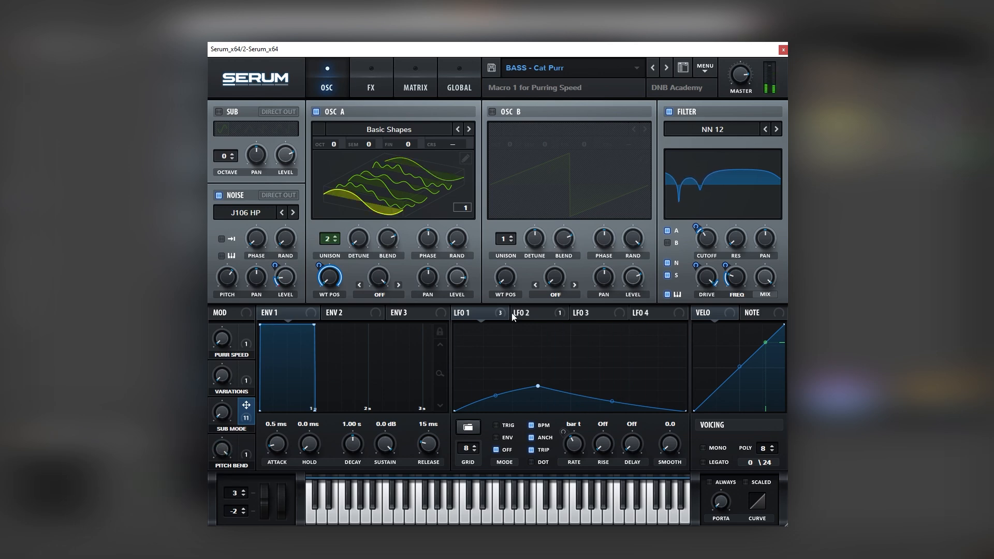
pyautogui.click(532, 313)
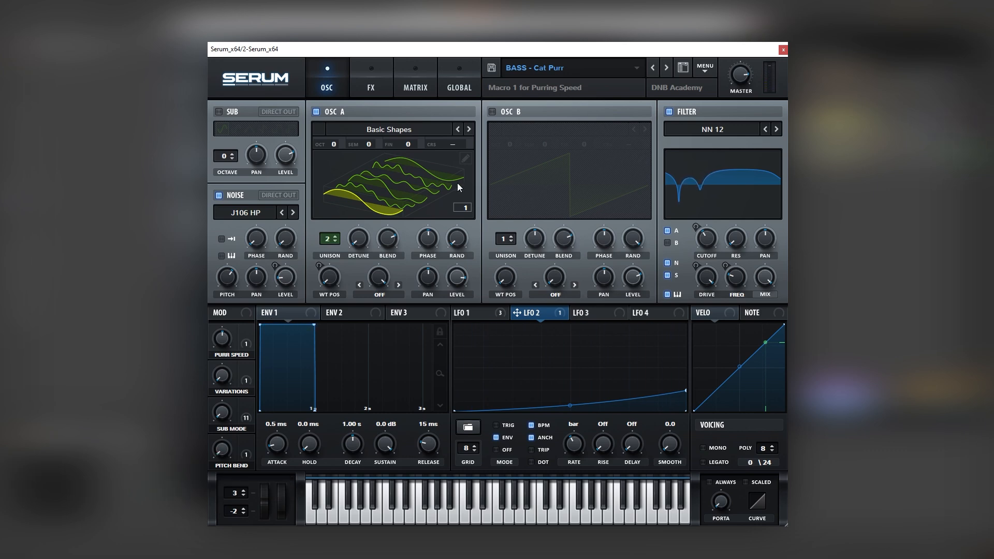
# - Step through the next bass presets: Chunky Boy, DLR Movement, Donk and Foghorn
pyautogui.click(666, 67)
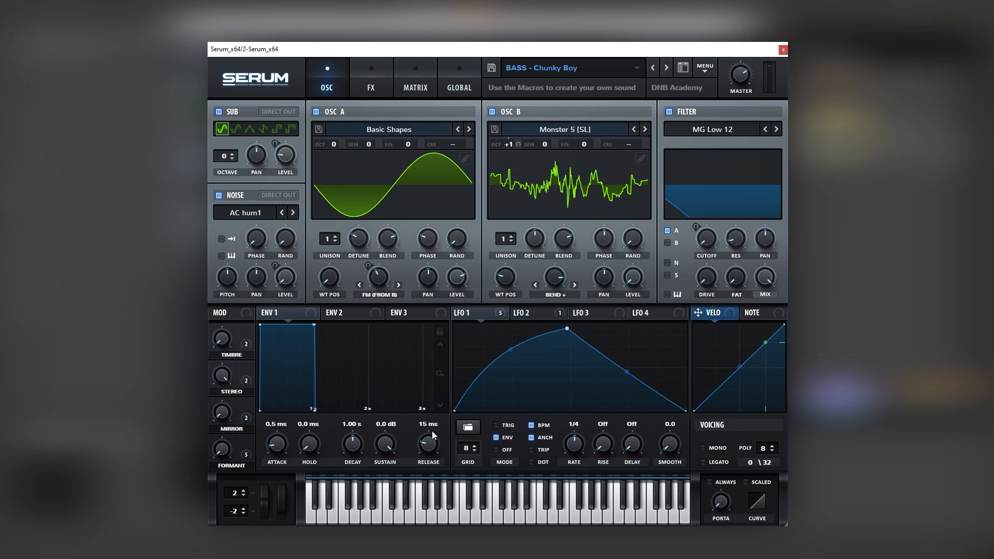
pyautogui.moveTo(441, 335)
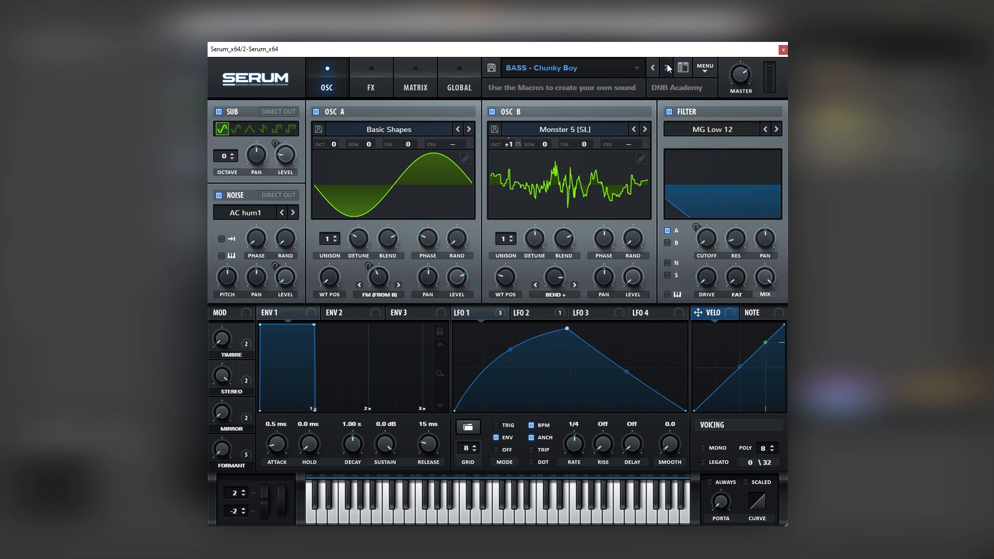
pyautogui.click(651, 68)
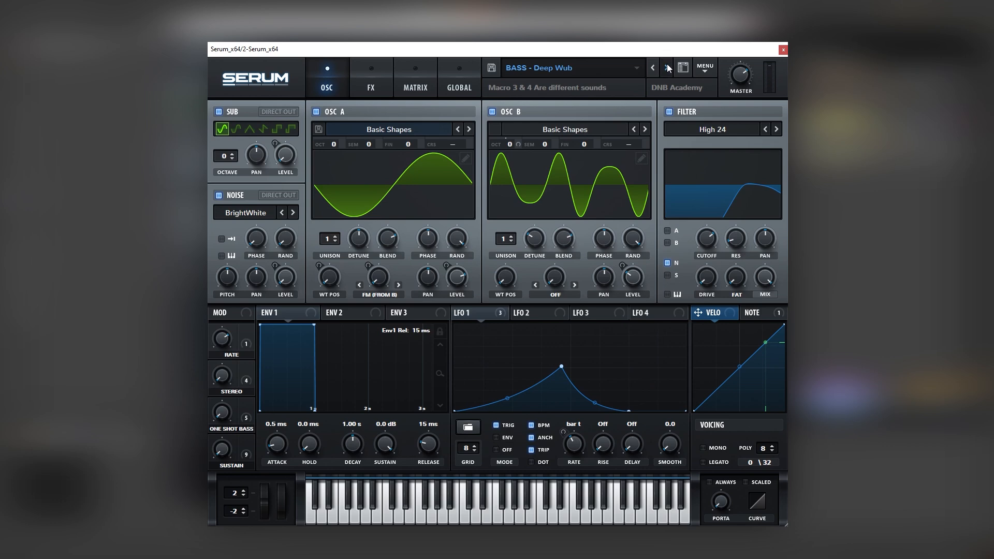
pyautogui.click(666, 66)
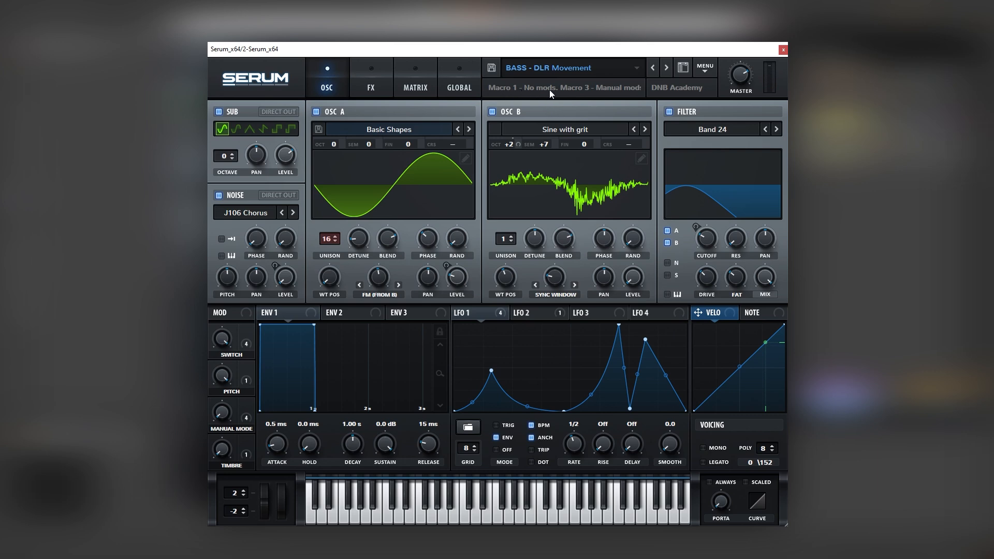
pyautogui.moveTo(442, 249)
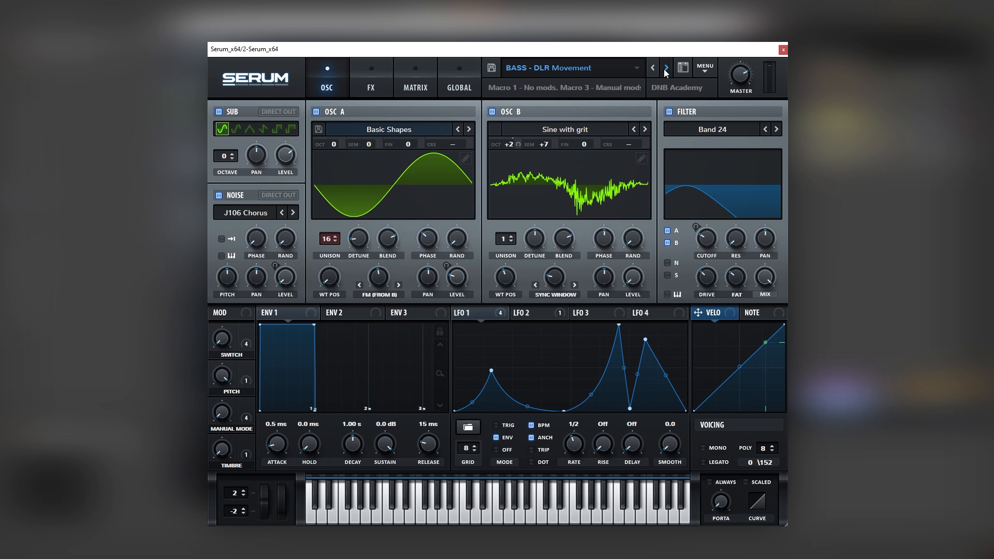
pyautogui.click(665, 67)
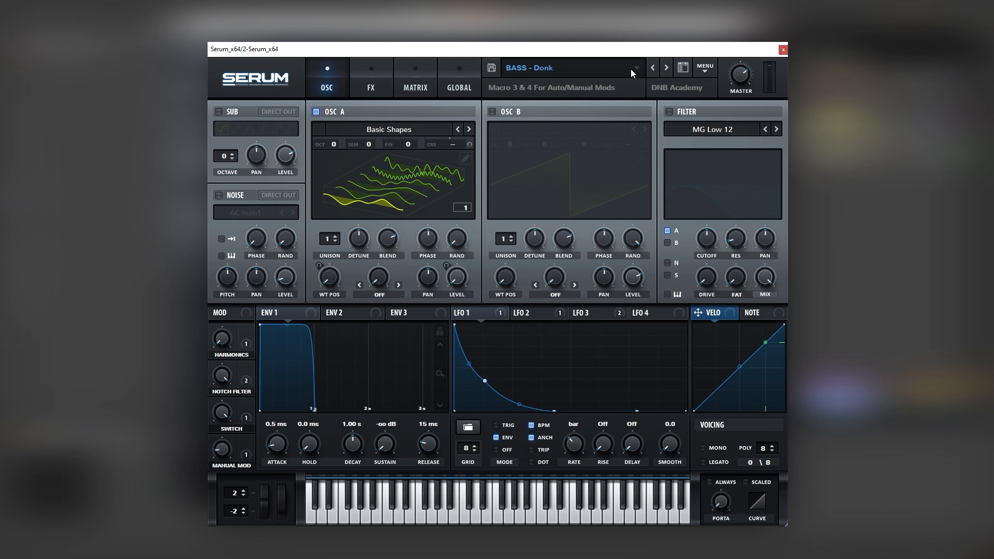
pyautogui.click(665, 67)
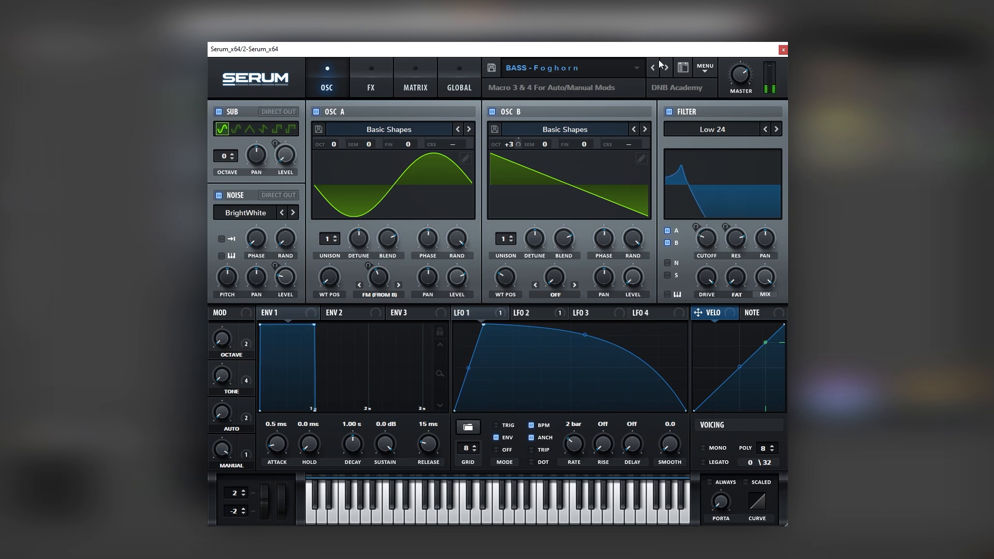
pyautogui.click(666, 69)
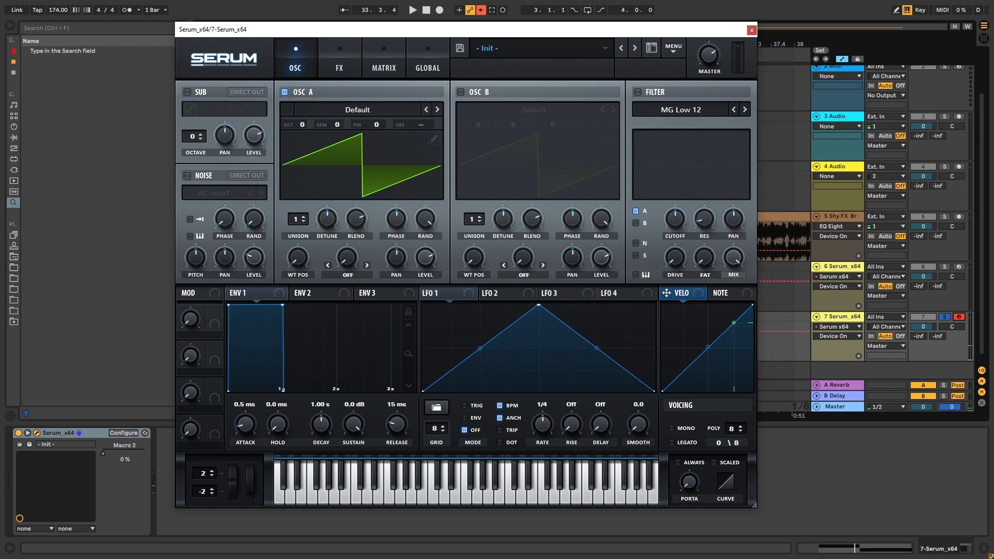
# - Set OSC A to a sine, enable BrightWhite noise, and nudge OSC B's fine tune
pyautogui.click(357, 109)
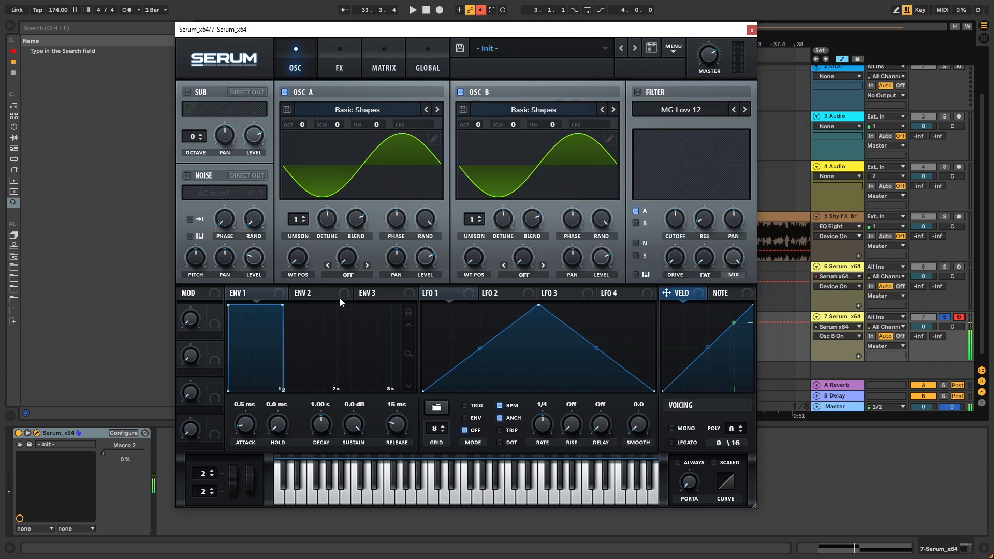
pyautogui.click(189, 176)
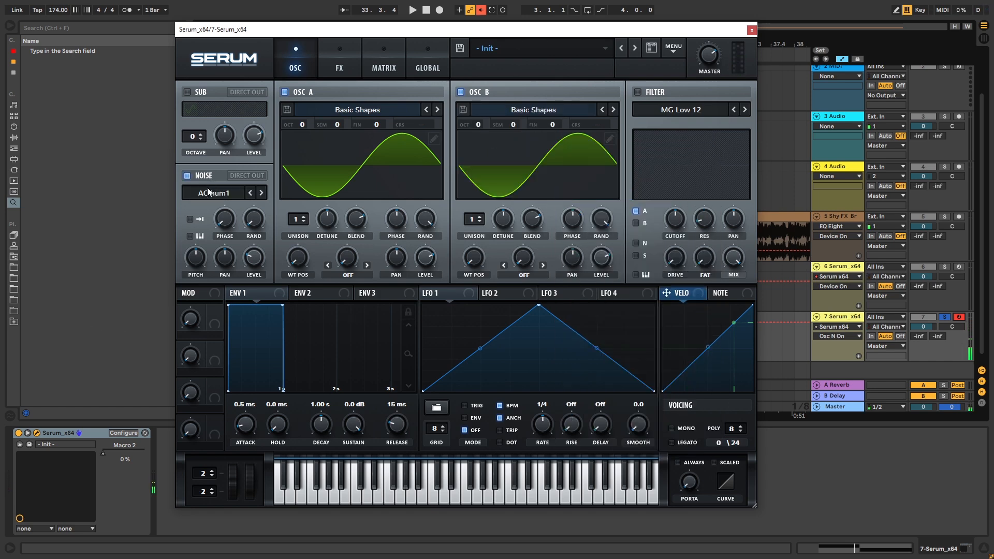
pyautogui.click(260, 192)
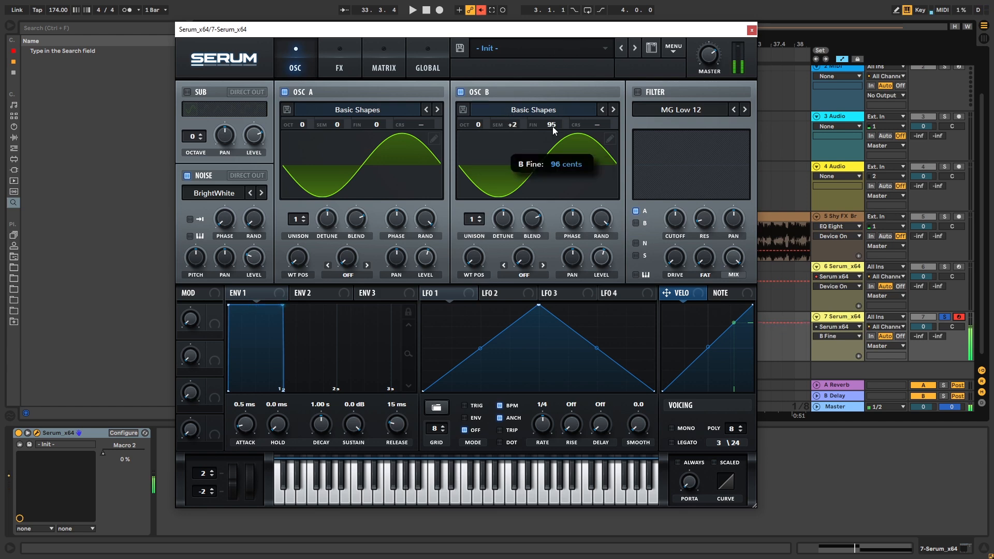
pyautogui.moveTo(551, 124); pyautogui.dragTo(550, 119)
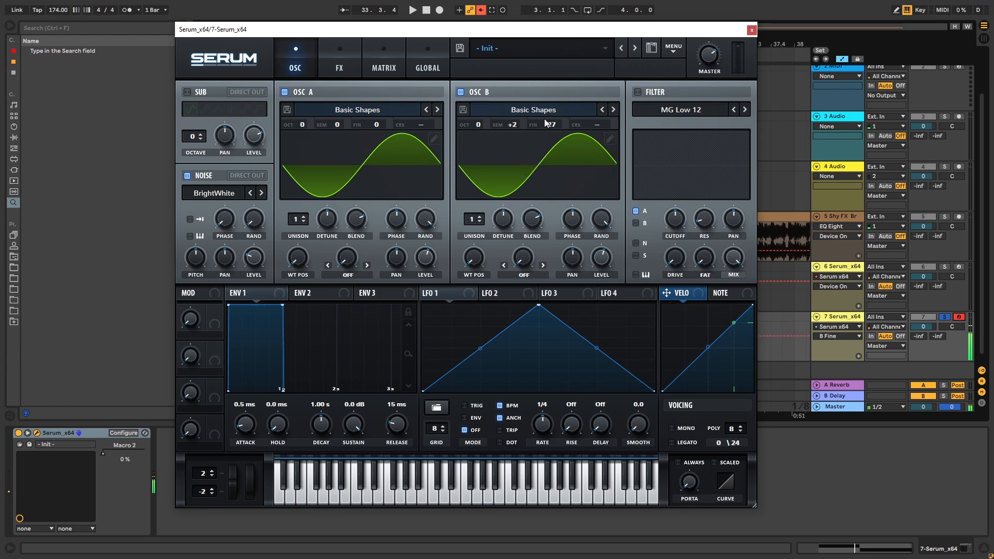
pyautogui.click(339, 57)
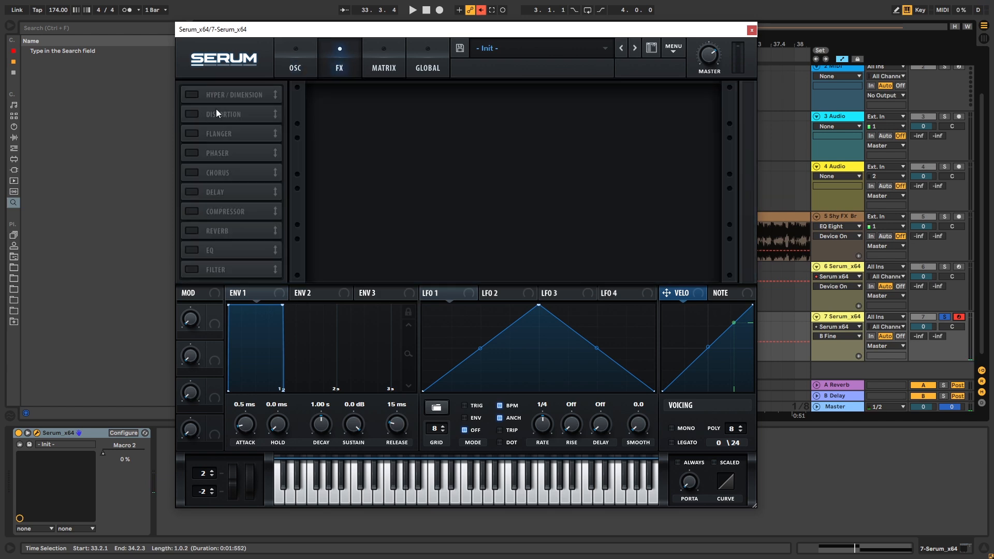
# - Enable Distortion and Chorus in the FX rack, chorus filter near 467 Hz
pyautogui.click(189, 114)
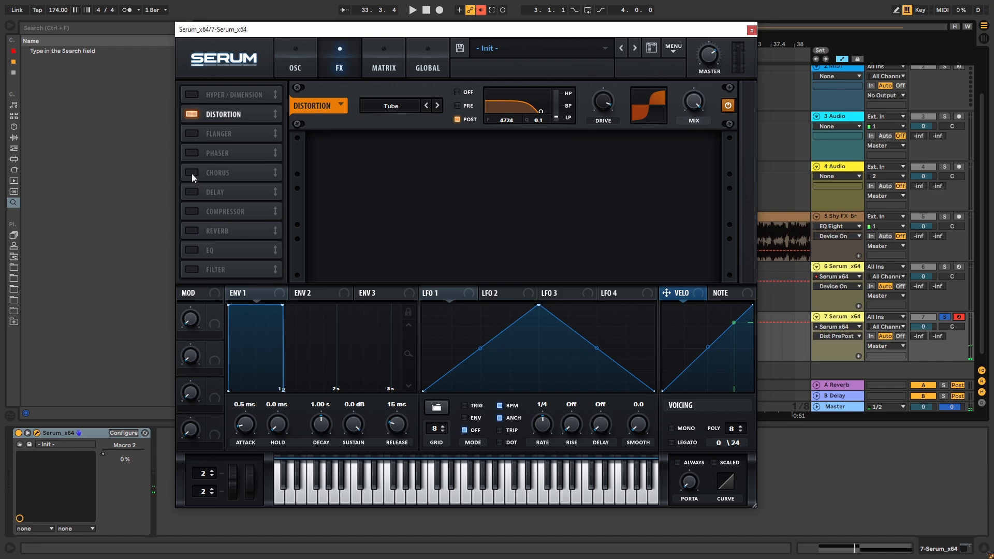
pyautogui.click(189, 172)
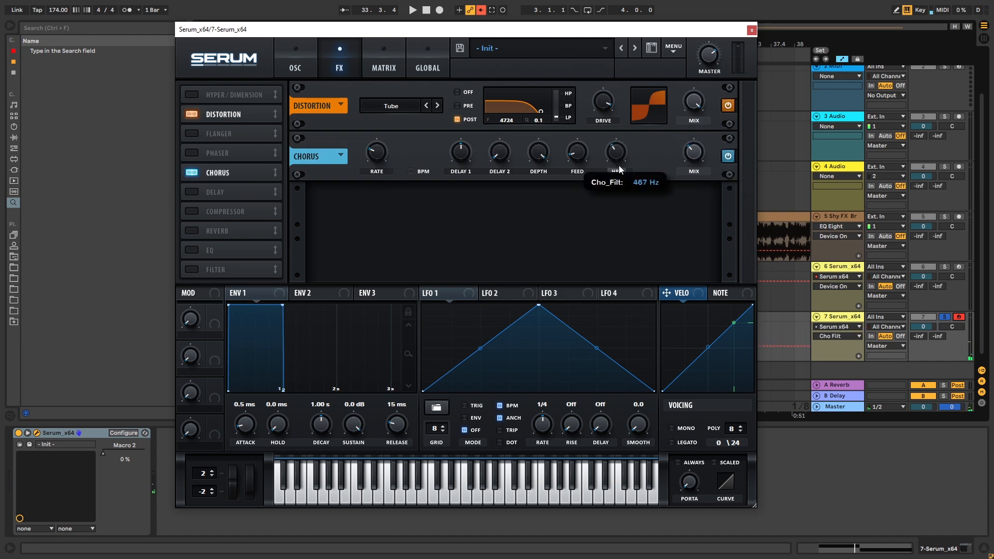
pyautogui.moveTo(615, 152); pyautogui.dragTo(619, 159)
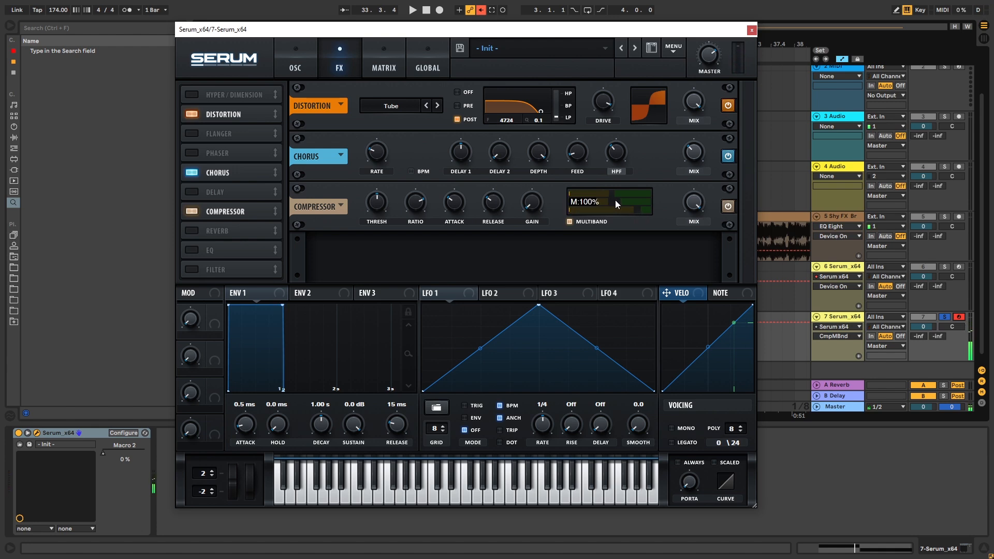
# - Adjust the multiband compression amount, then enable the EQ module
pyautogui.moveTo(609, 202); pyautogui.dragTo(608, 194)
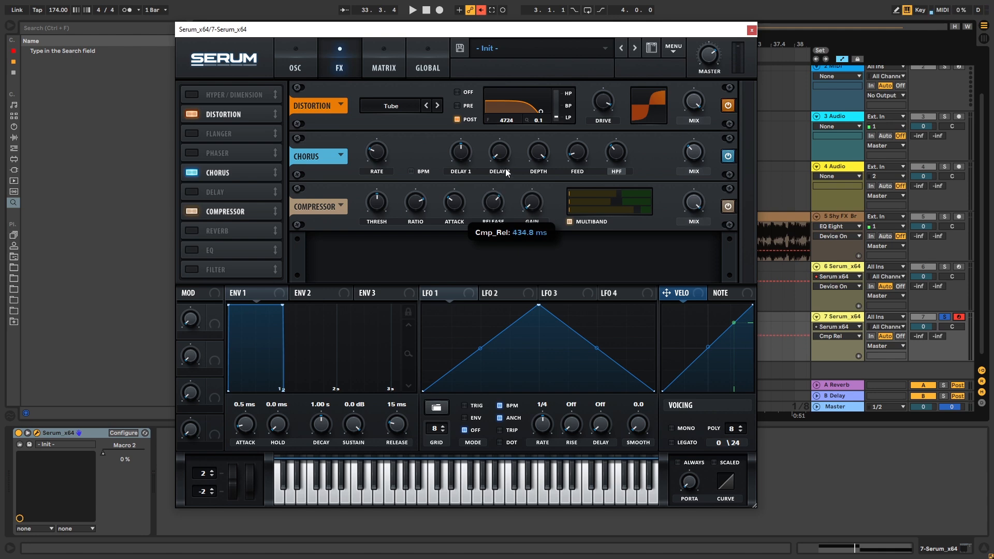
pyautogui.moveTo(332, 233)
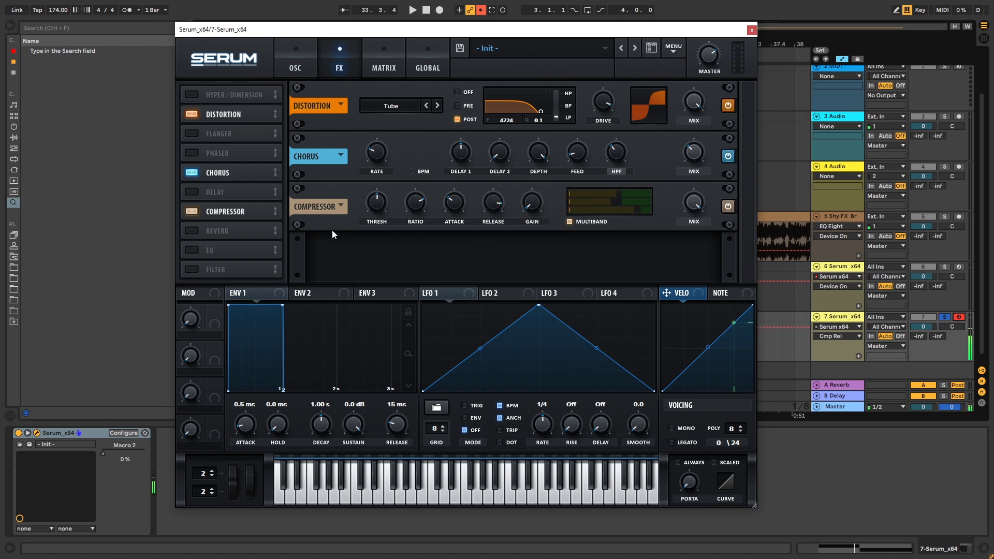
pyautogui.click(190, 250)
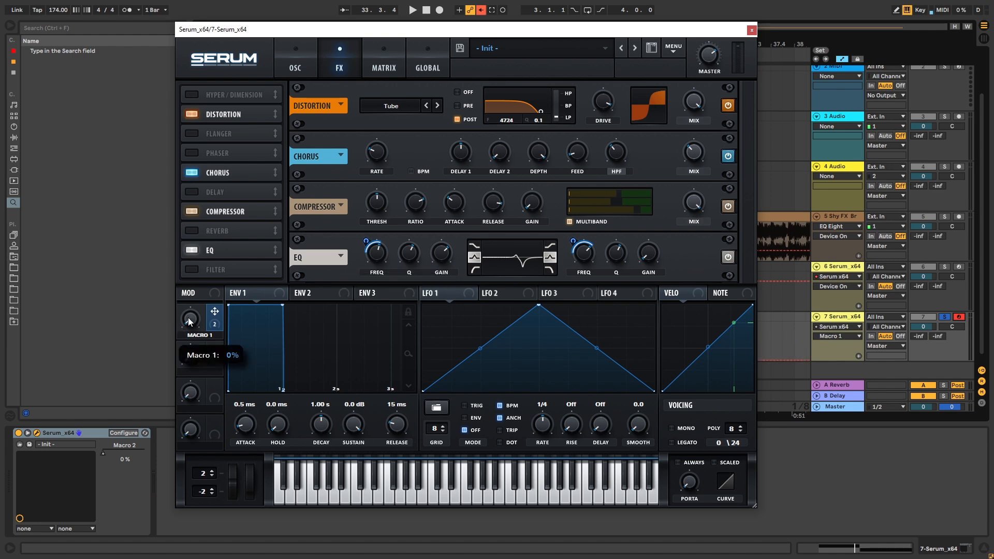
# - Link Macro 1 to the EQ band frequency and return to the oscillator page
pyautogui.moveTo(190, 320); pyautogui.dragTo(190, 308)
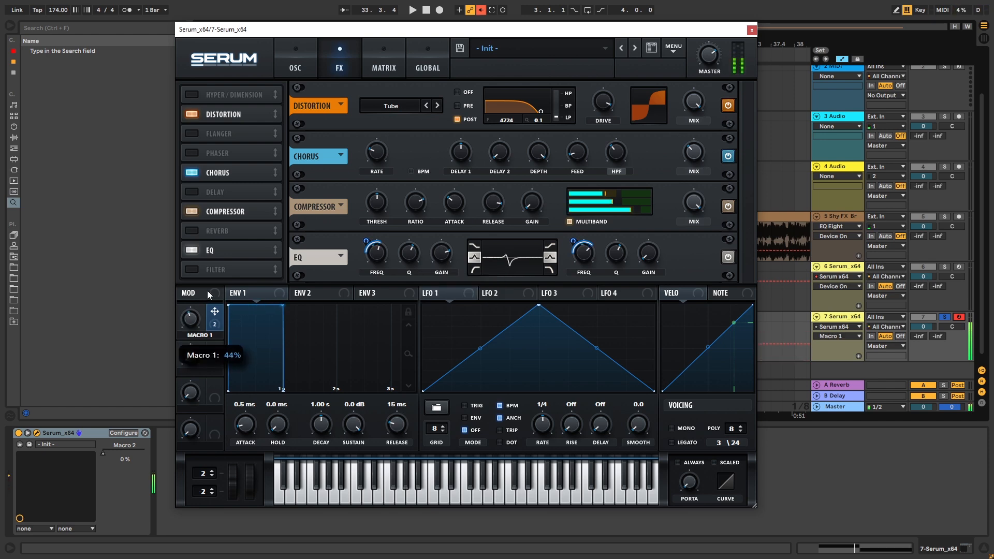
pyautogui.moveTo(214, 303)
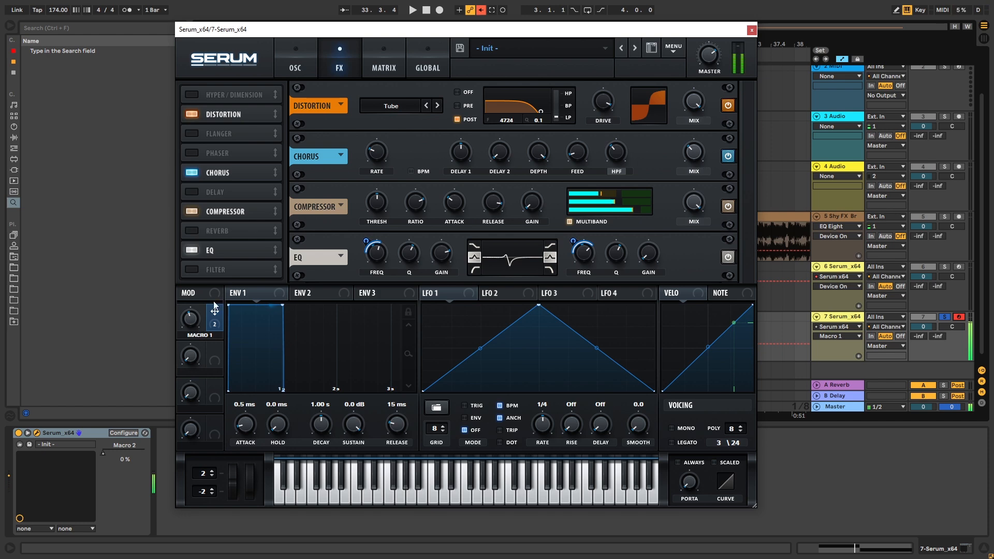
pyautogui.click(295, 56)
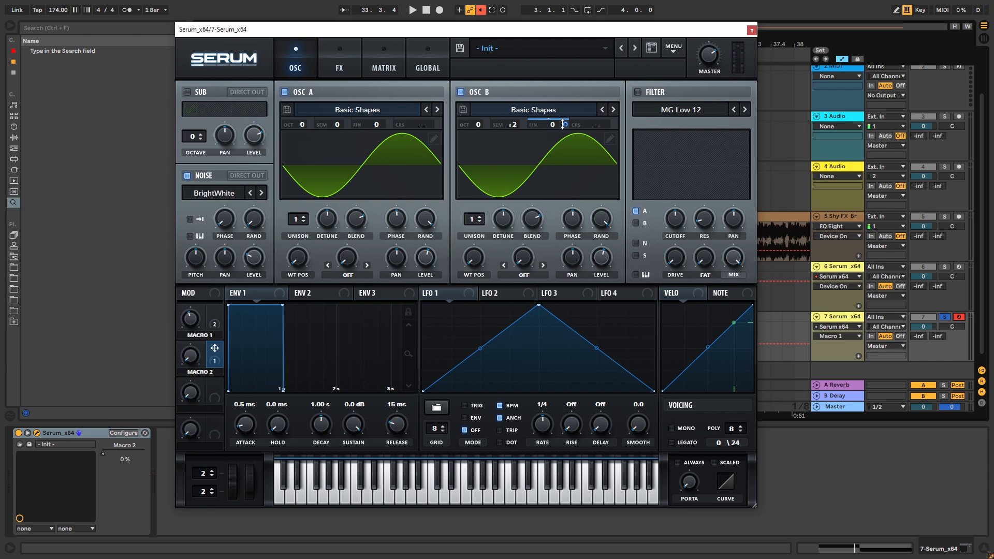
# - Assign Macro 2 to OSC B's tuning and restore OSC B to +2 semitones
pyautogui.moveTo(188, 357); pyautogui.dragTo(188, 342)
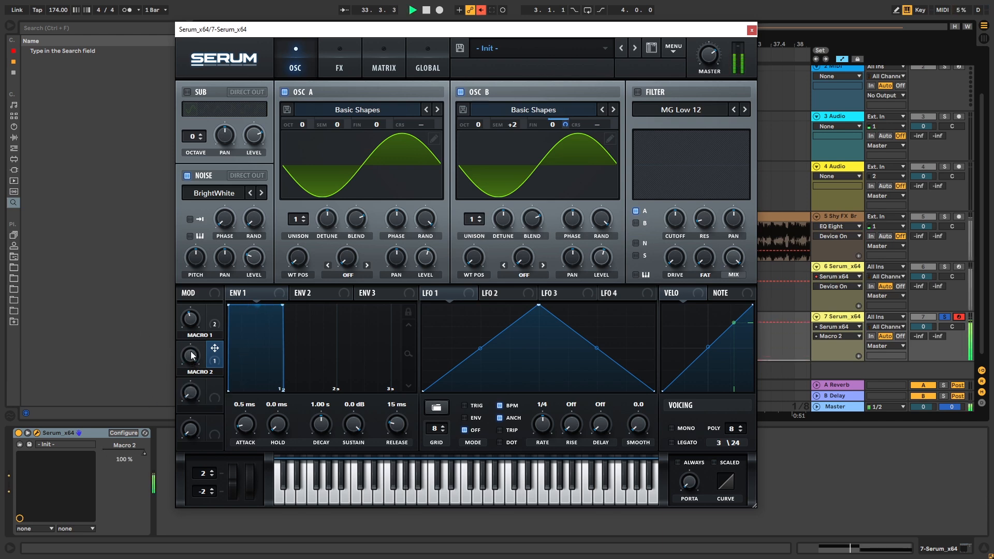
pyautogui.rightClick(123, 459)
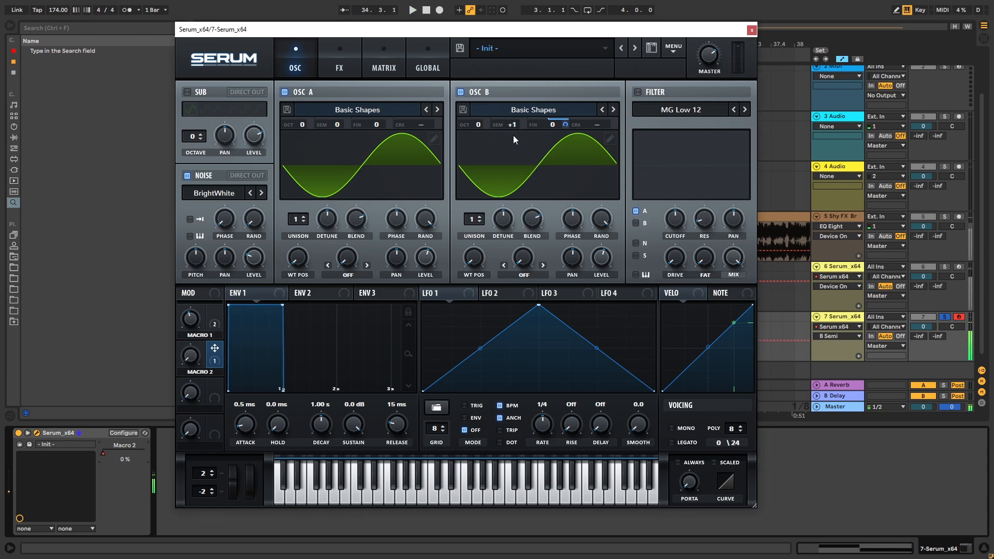
pyautogui.moveTo(512, 124); pyautogui.dragTo(511, 117)
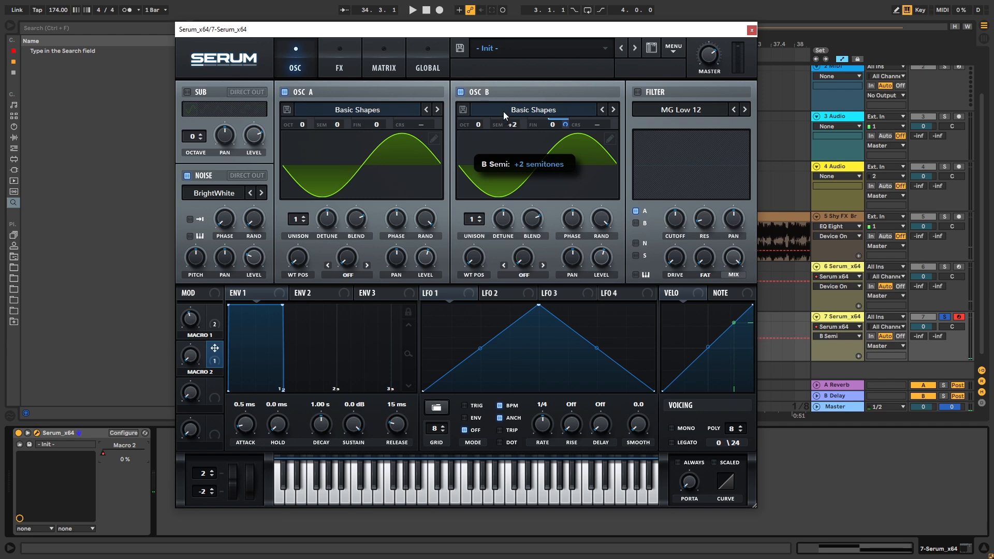
pyautogui.moveTo(365, 195)
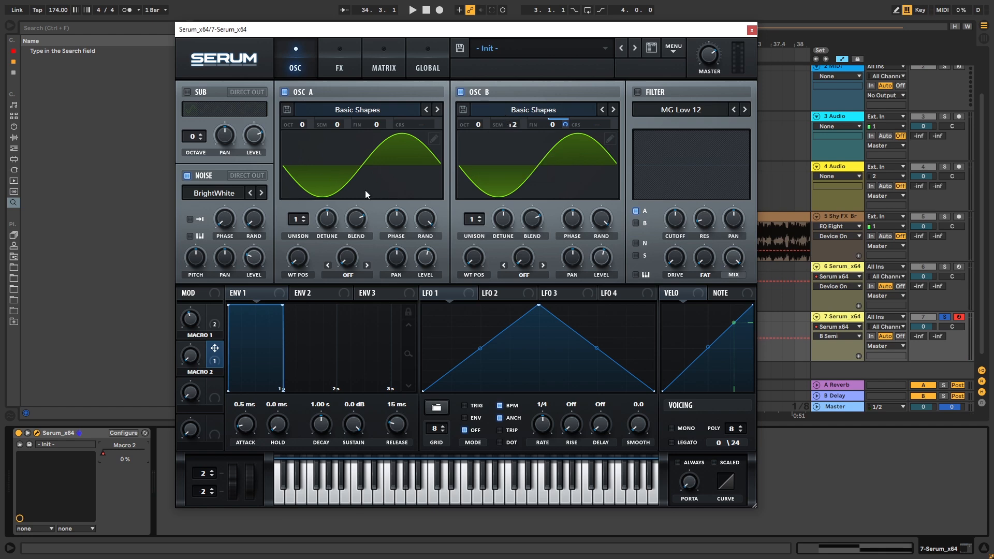
pyautogui.moveTo(447, 252)
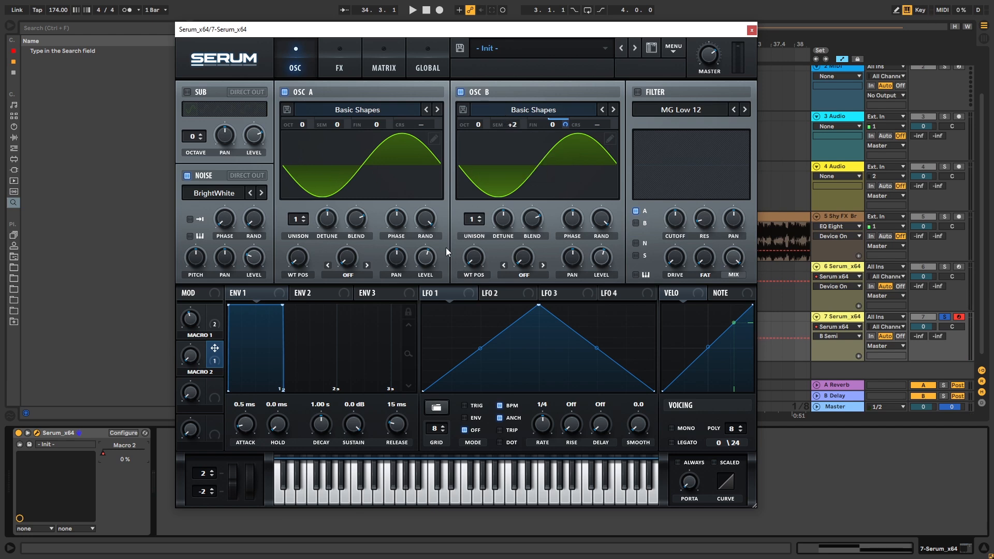
pyautogui.click(411, 10)
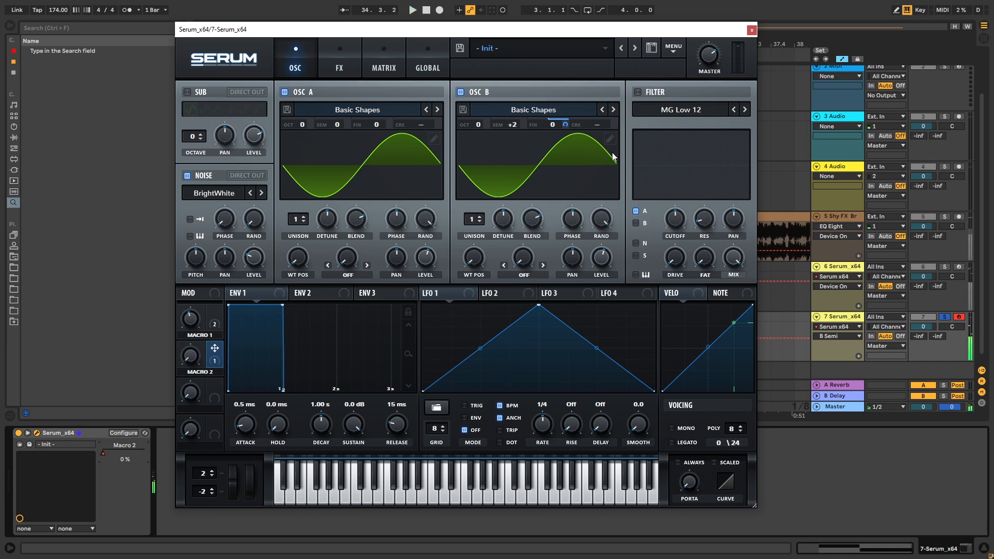
pyautogui.moveTo(511, 124)
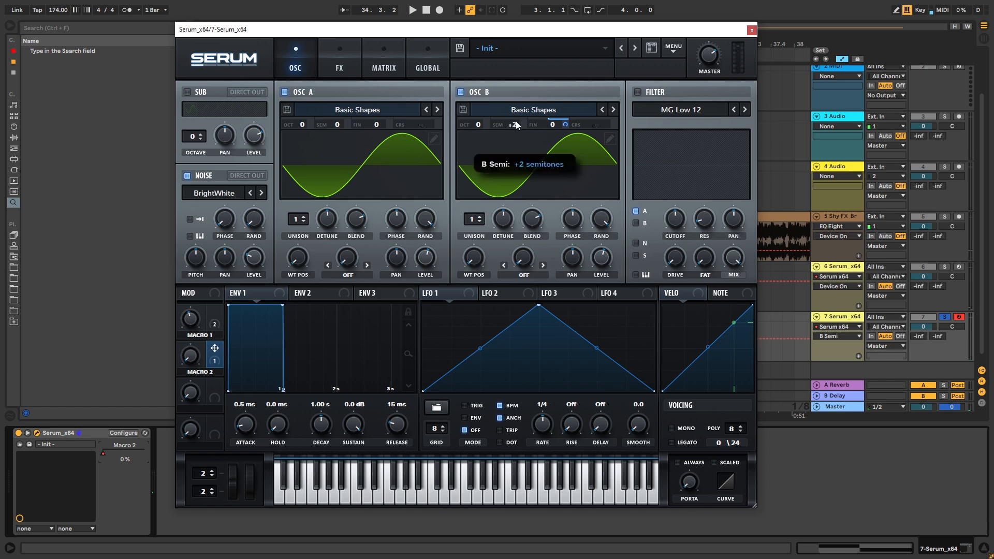
# - Route Macro 2 onto OSC B's fine tune and reset its semitone offset
pyautogui.moveTo(513, 124); pyautogui.dragTo(512, 130)
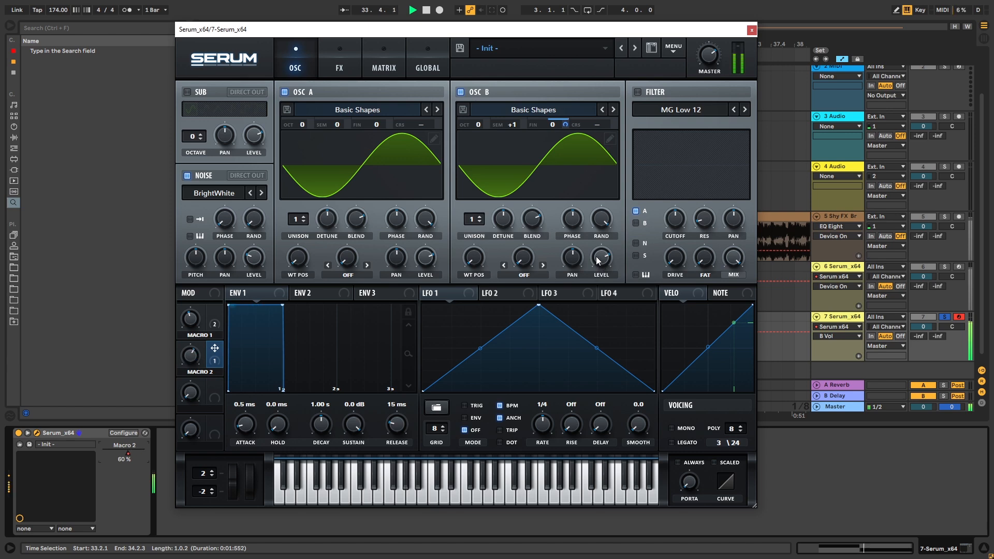
pyautogui.moveTo(252, 258); pyautogui.dragTo(259, 250)
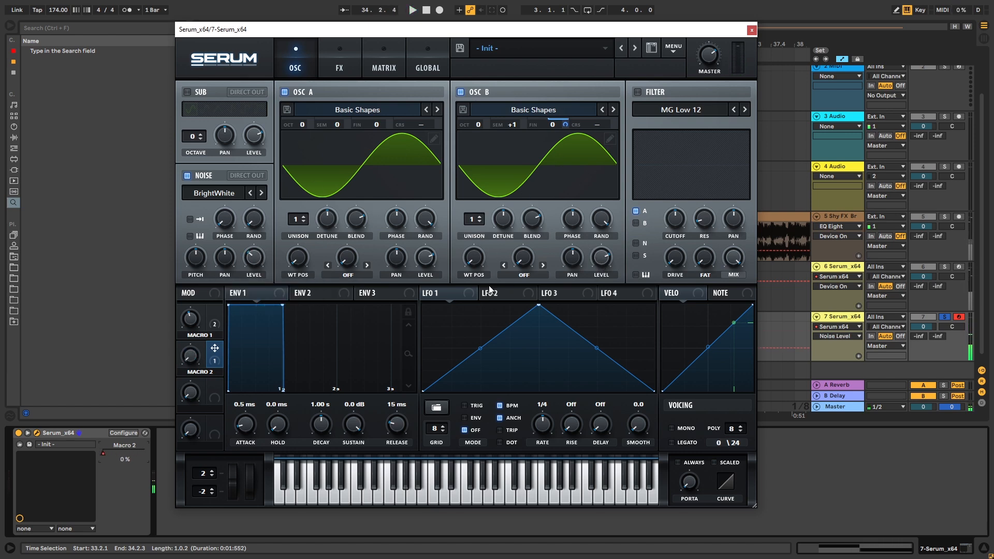
pyautogui.moveTo(512, 125); pyautogui.dragTo(511, 114)
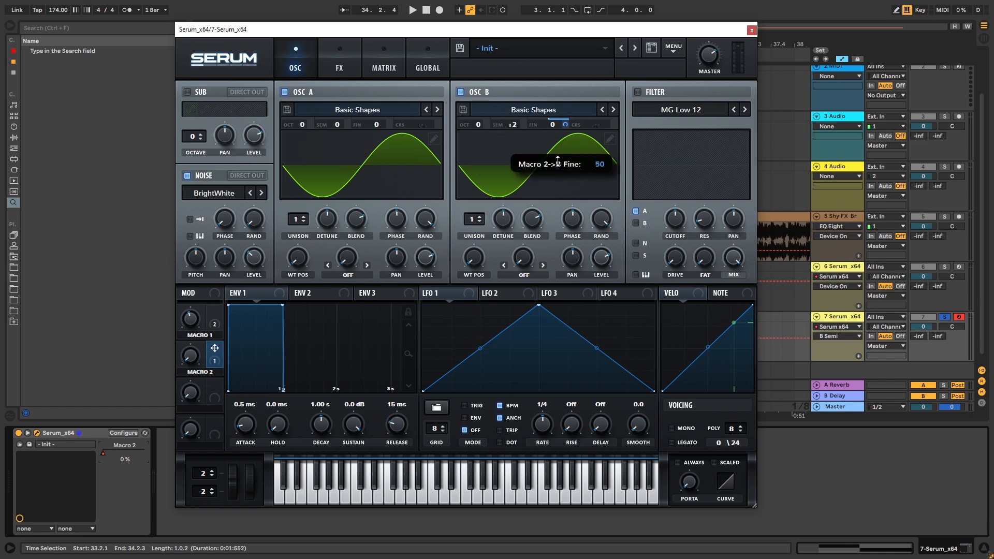
# - Set Macro 2's fine-tune modulation depth to about -39
pyautogui.moveTo(557, 159); pyautogui.dragTo(557, 163)
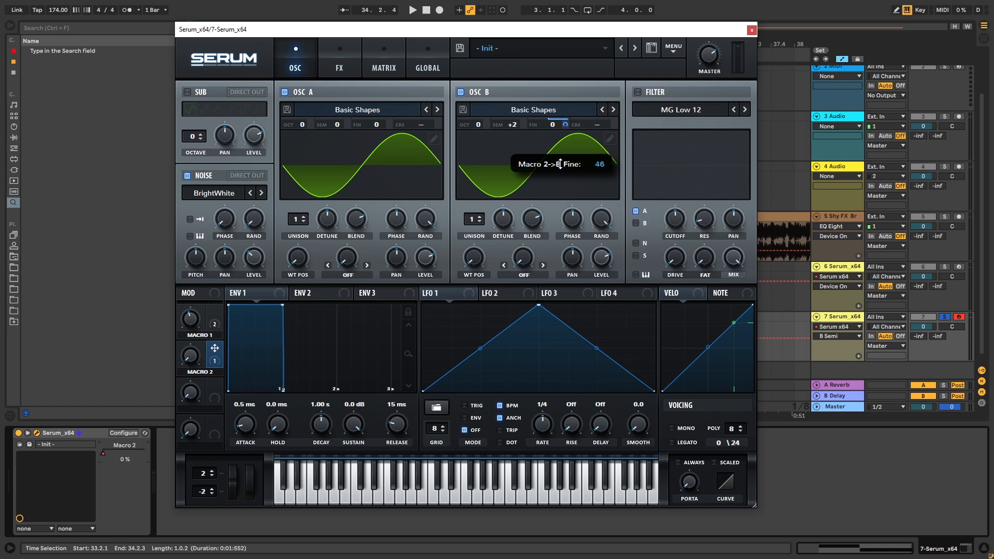
pyautogui.moveTo(559, 170); pyautogui.dragTo(559, 159)
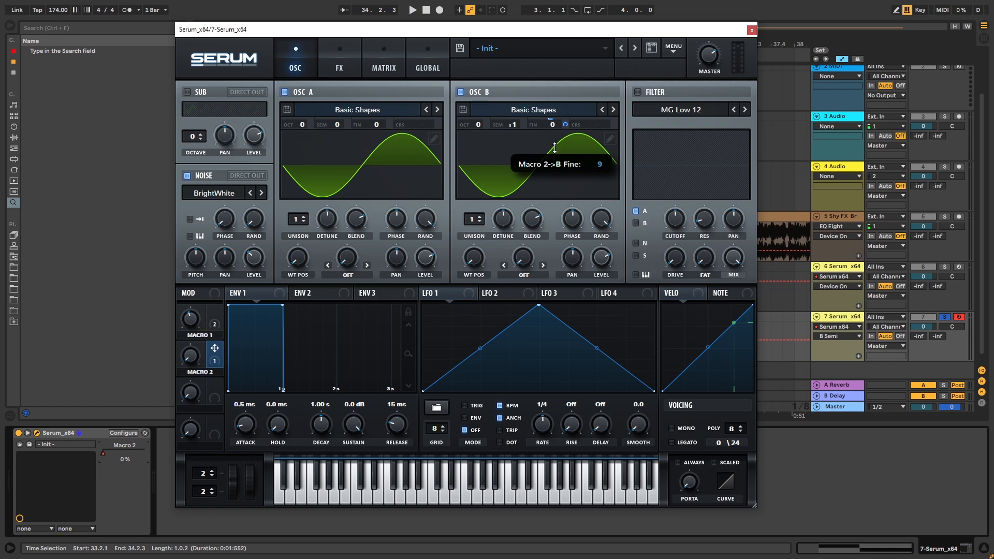
pyautogui.moveTo(554, 146); pyautogui.dragTo(535, 187)
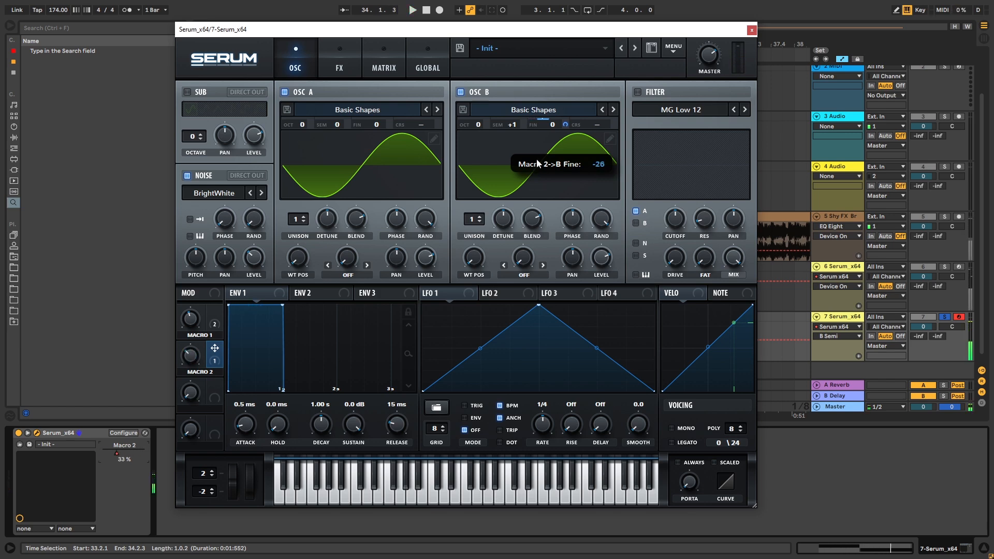
pyautogui.moveTo(562, 137); pyautogui.dragTo(562, 133)
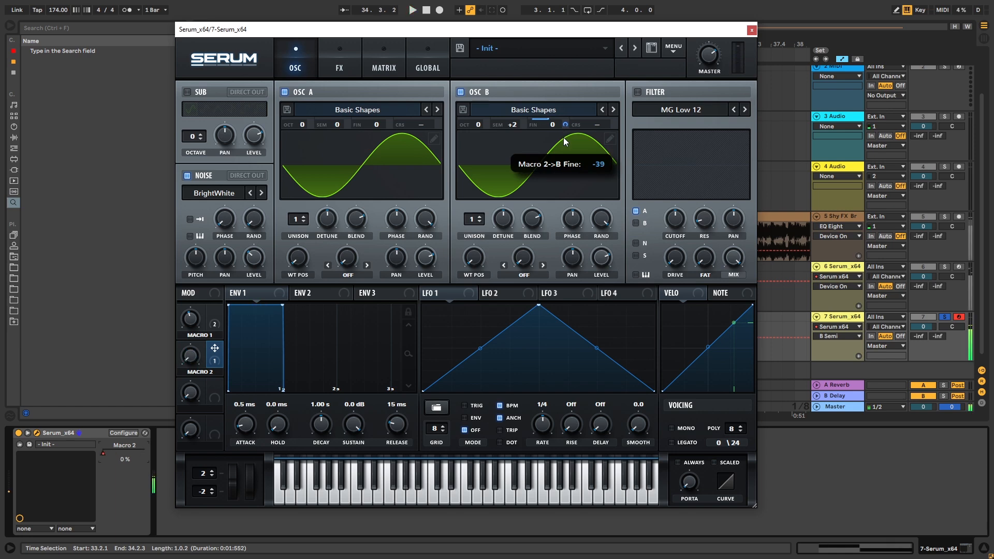
pyautogui.moveTo(549, 126); pyautogui.dragTo(583, 93)
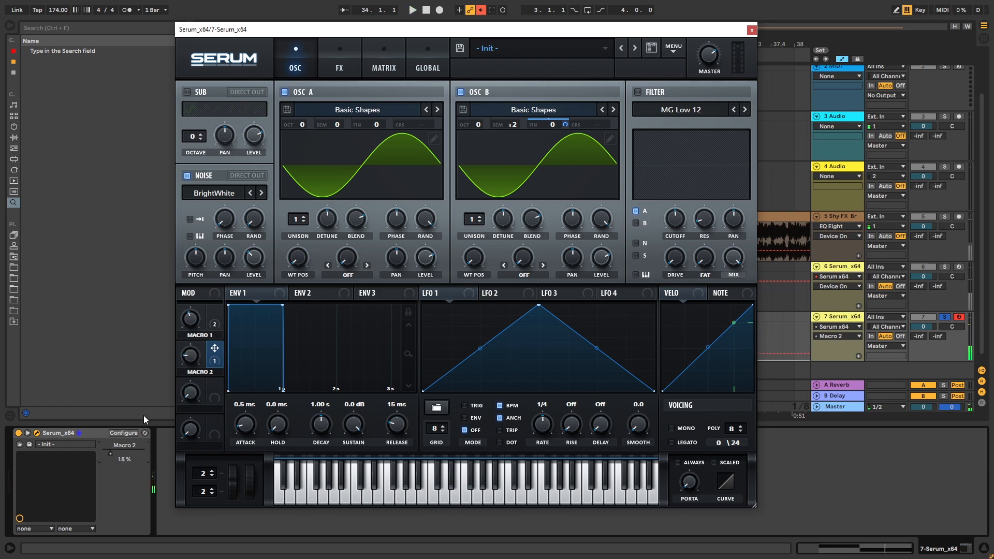
pyautogui.moveTo(135, 454)
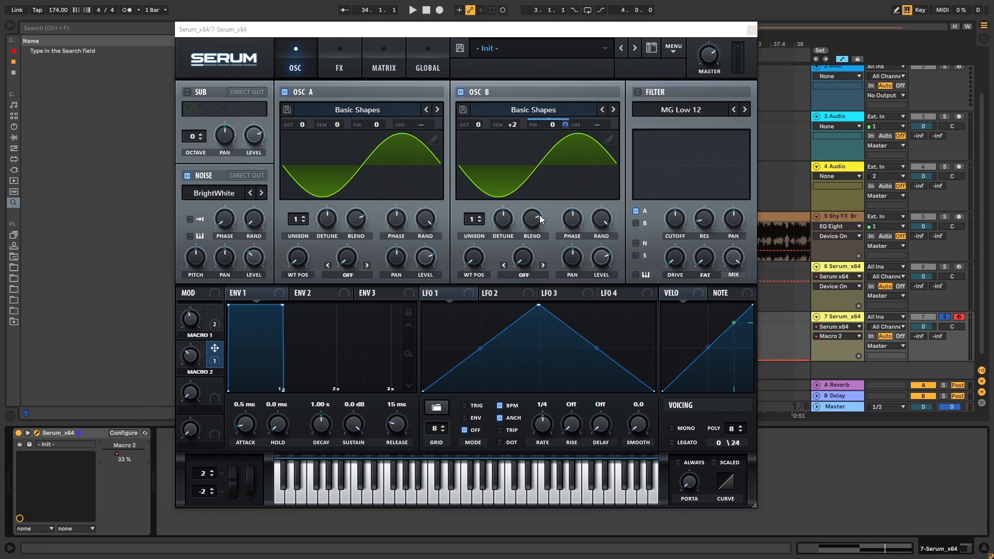
# - Audition the patch, then show the effects chain page again
pyautogui.click(412, 9)
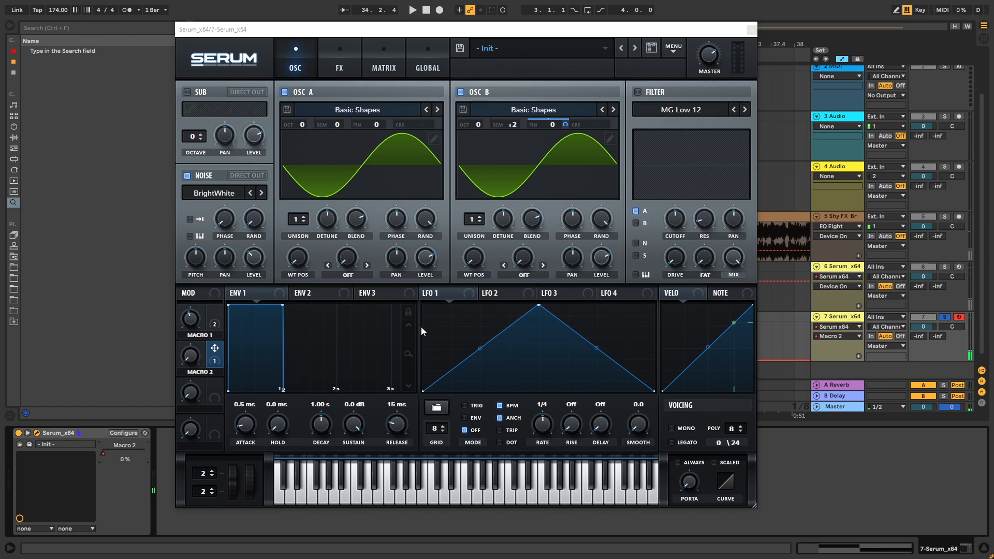
pyautogui.click(411, 9)
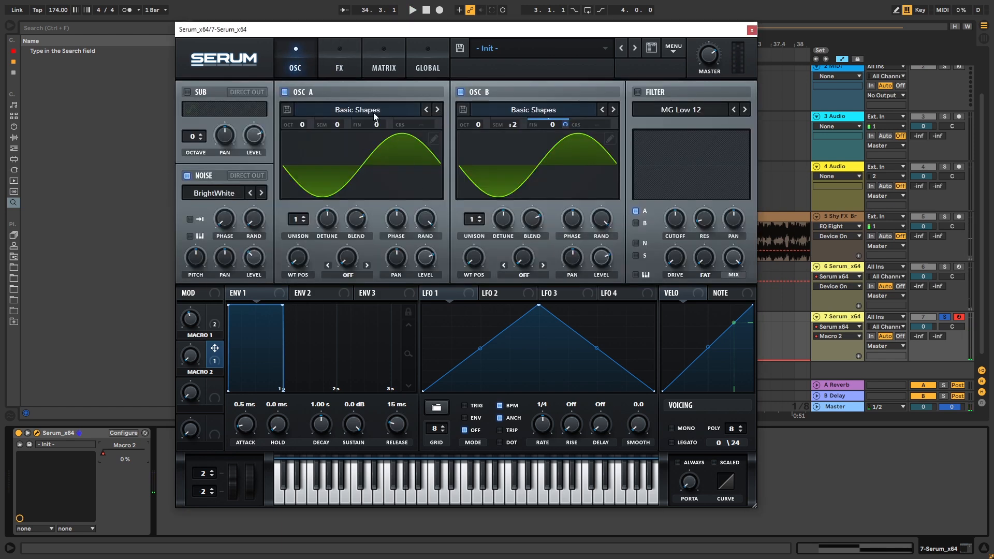
pyautogui.click(340, 57)
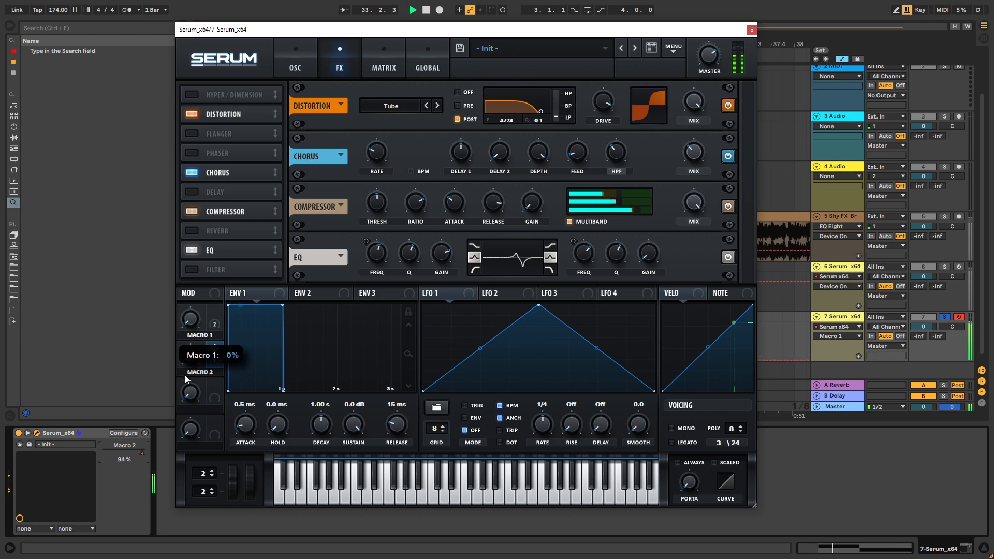
# - Raise Macro 1 to about 62%, set the noise source to J106 Chorus and the distortion to Stomp Box
pyautogui.moveTo(188, 320); pyautogui.dragTo(189, 313)
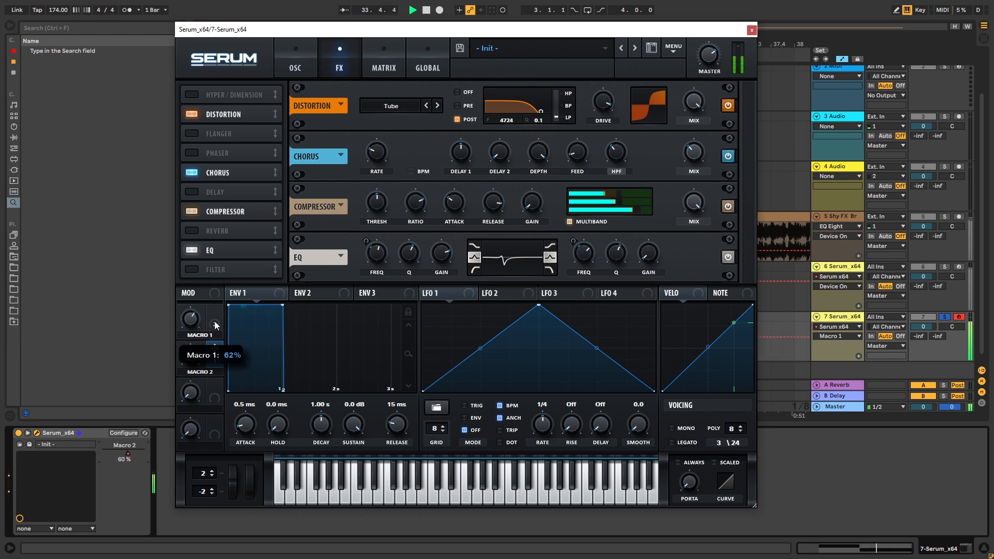
pyautogui.click(294, 57)
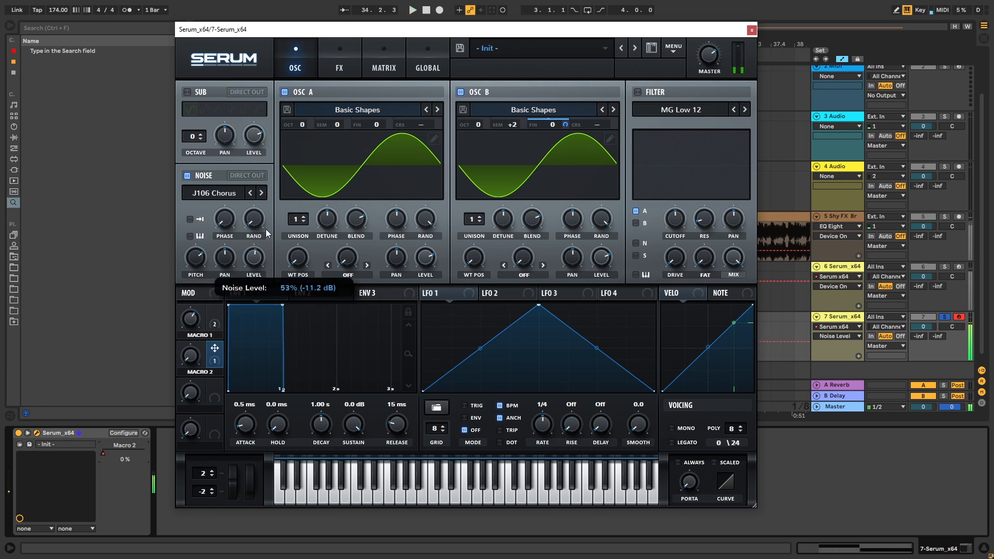
pyautogui.click(340, 56)
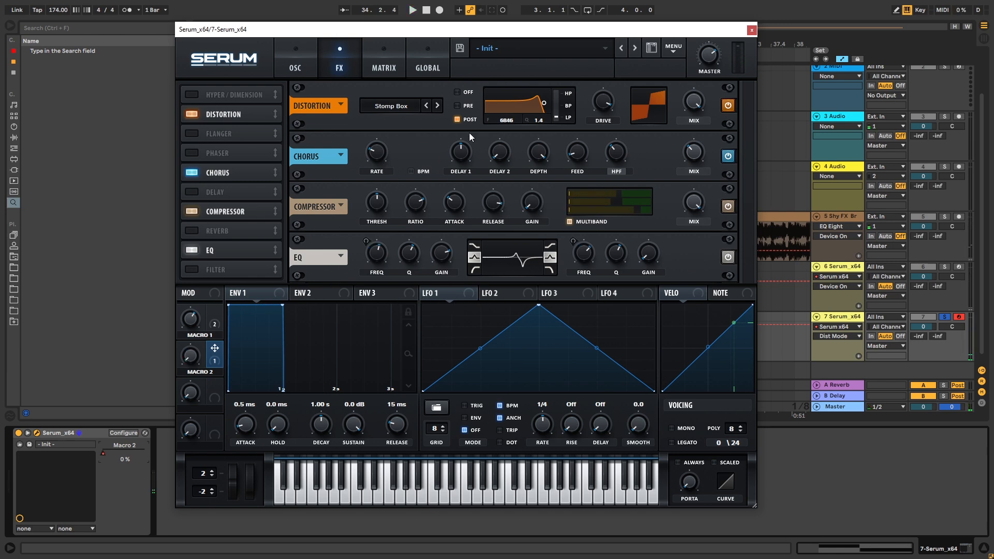
# - Switch the distortion filter off, set its mode to Sine Shaper, and lower Macro 1 to about 48%
pyautogui.click(411, 10)
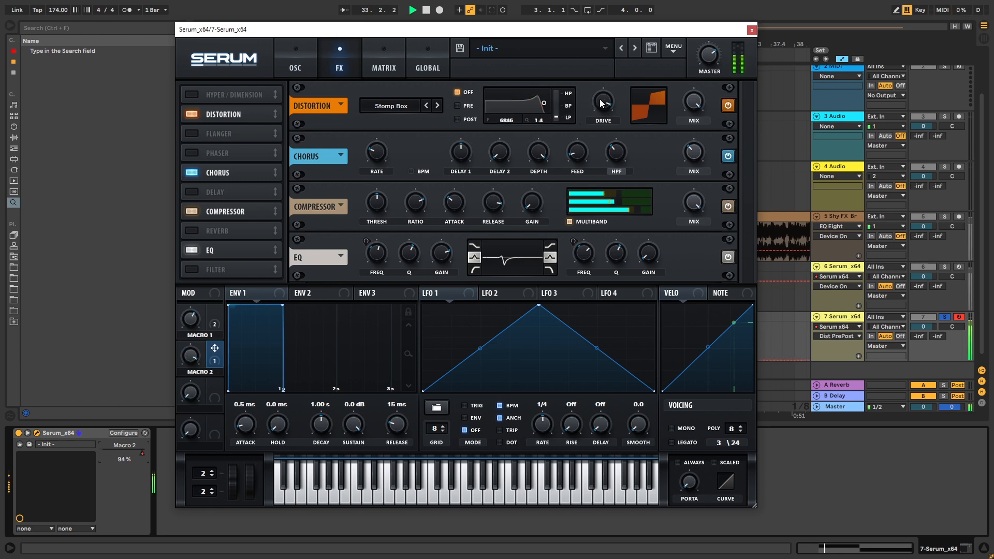
pyautogui.click(436, 106)
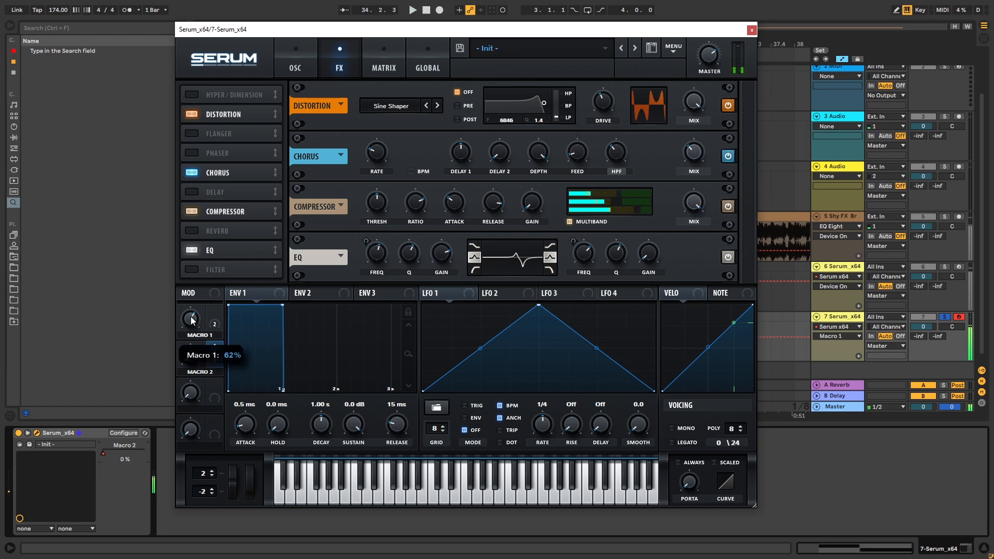
pyautogui.moveTo(191, 319); pyautogui.dragTo(190, 329)
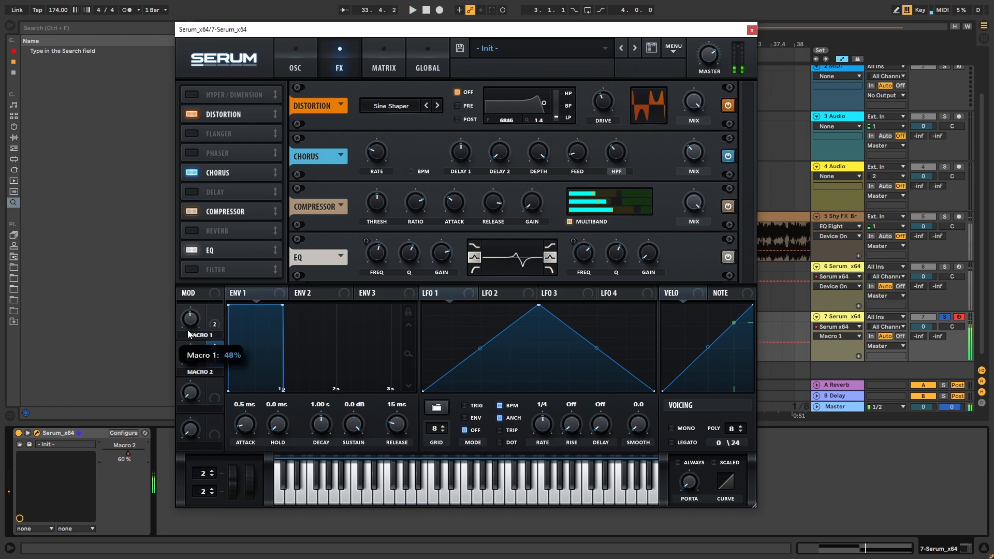
pyautogui.click(295, 57)
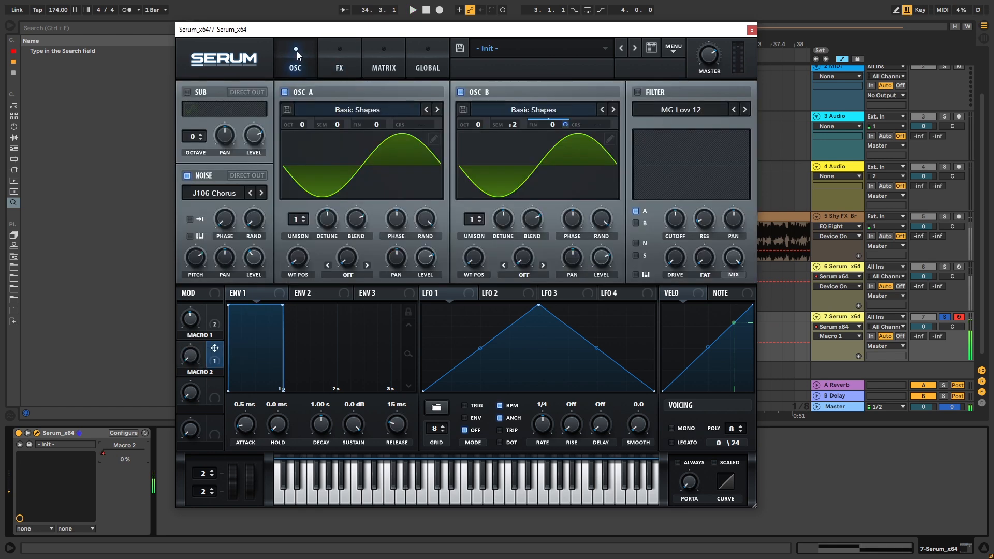
pyautogui.click(412, 9)
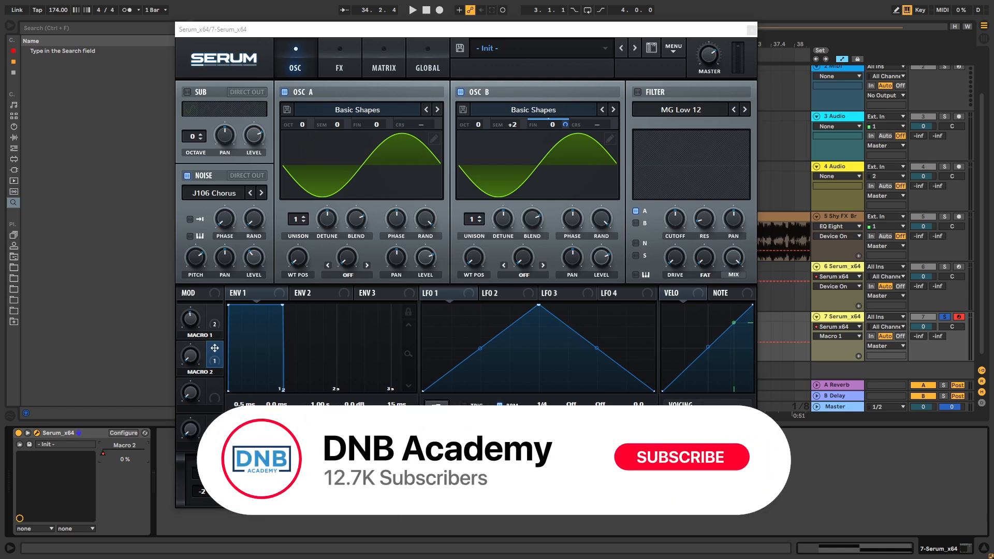
pyautogui.click(681, 457)
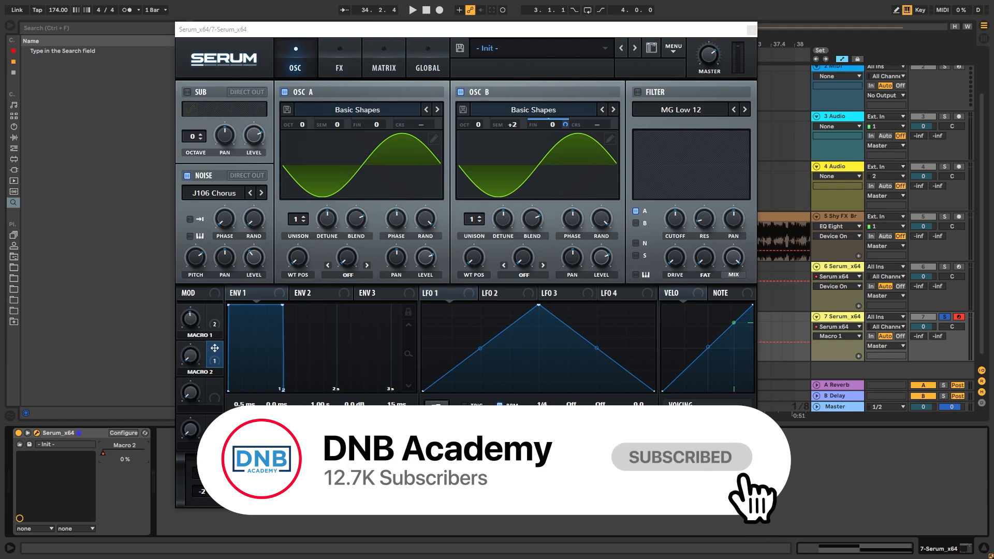